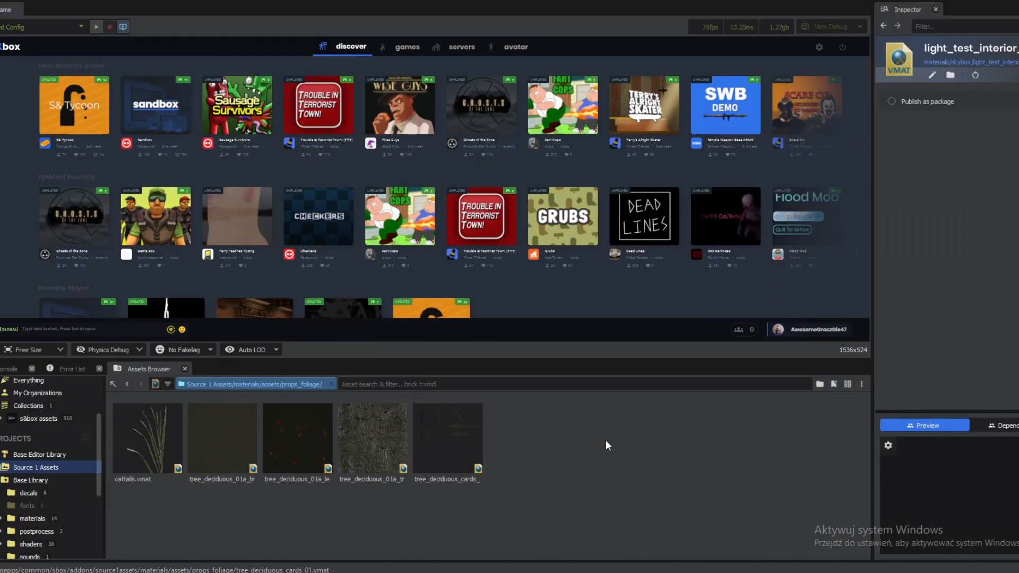
pyautogui.moveTo(579, 436)
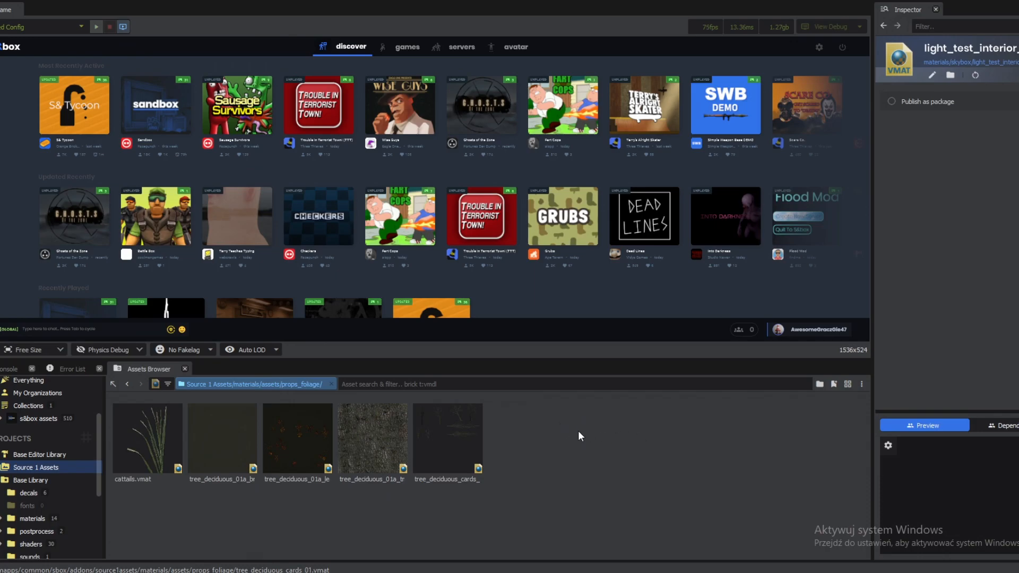
pyautogui.moveTo(564, 440)
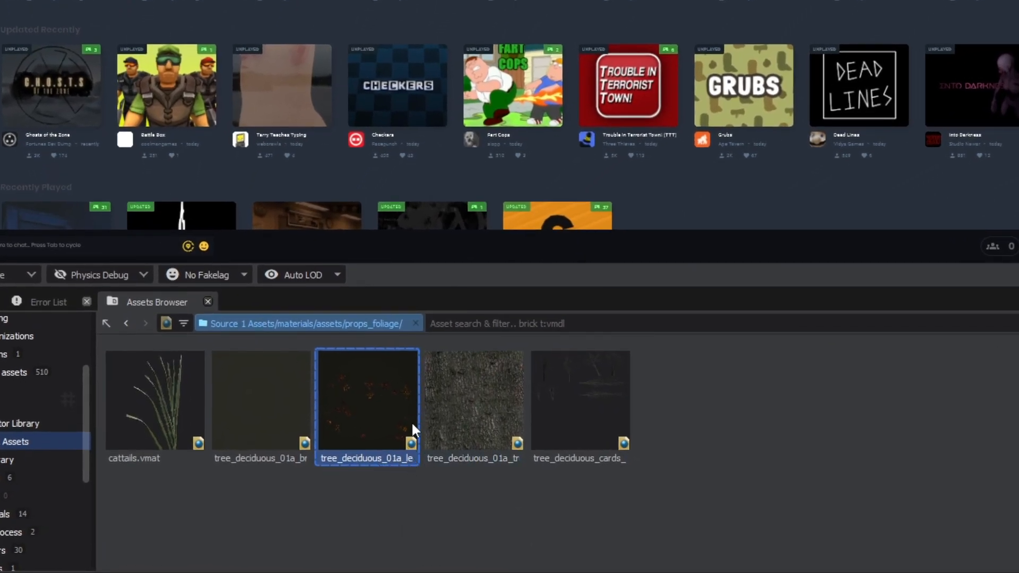
# Select the branches material and preview the tree with the leaves material group.
pyautogui.click(261, 400)
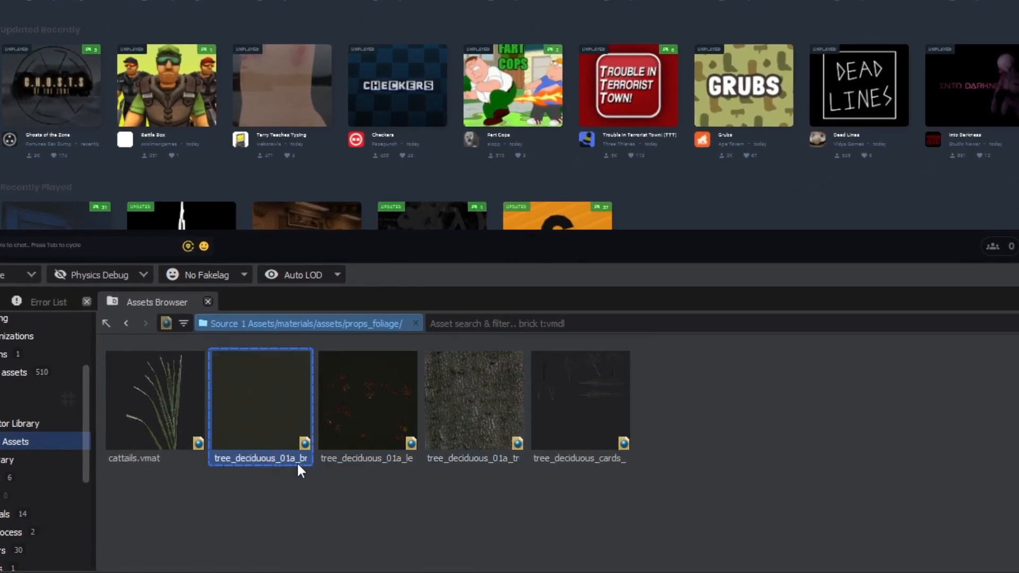
pyautogui.click(367, 399)
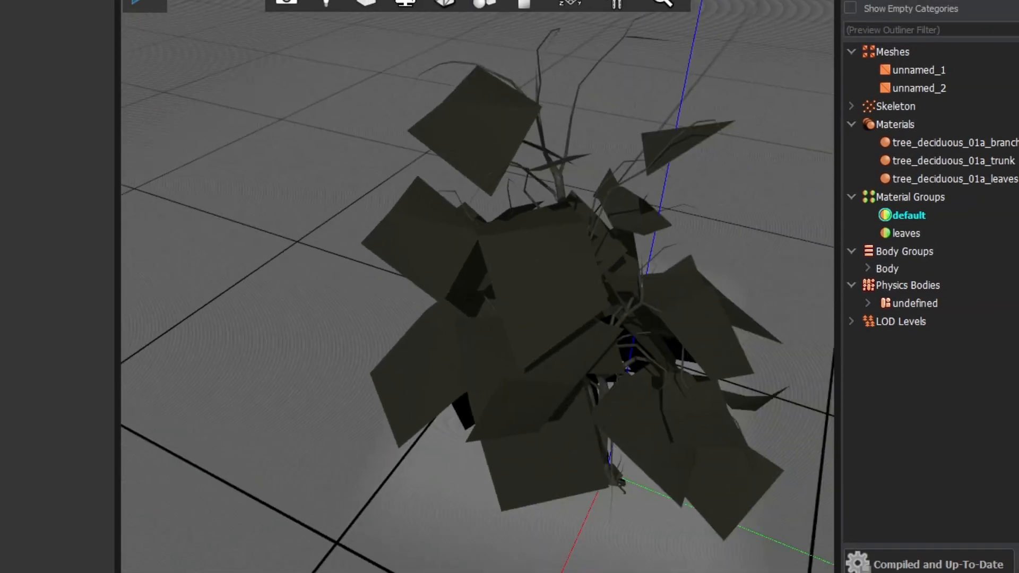
pyautogui.click(904, 232)
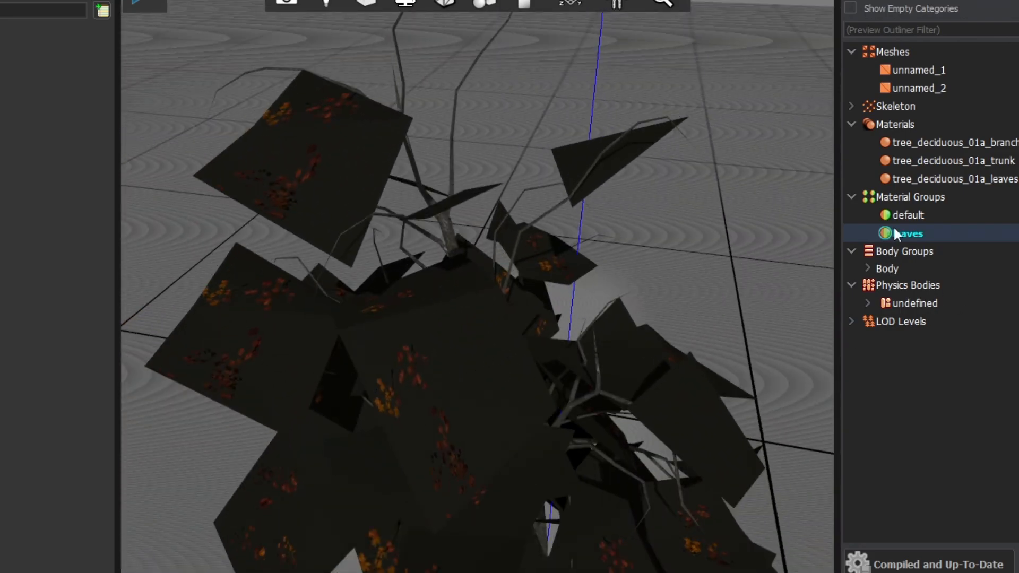
pyautogui.click(906, 215)
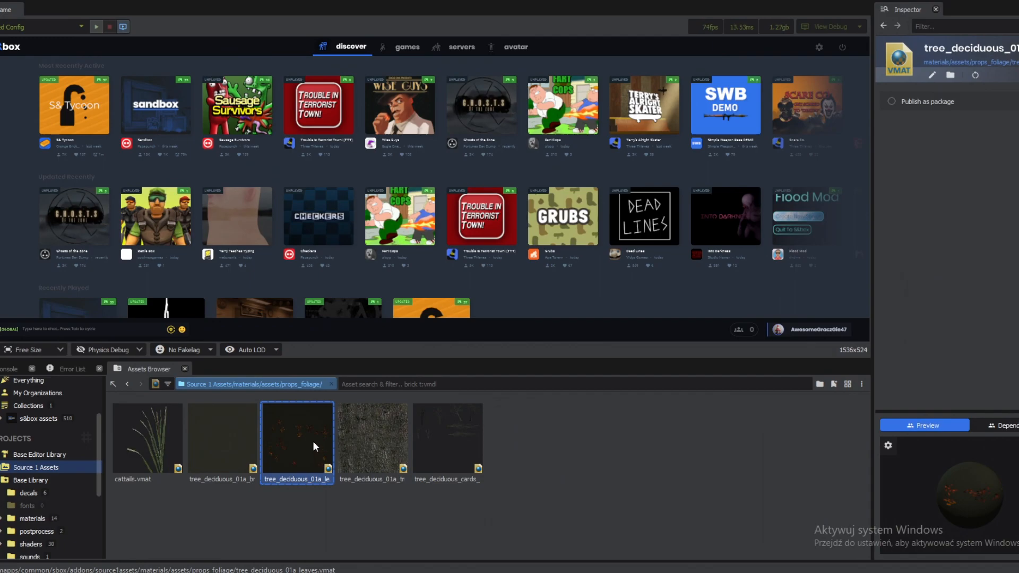
pyautogui.moveTo(348, 444)
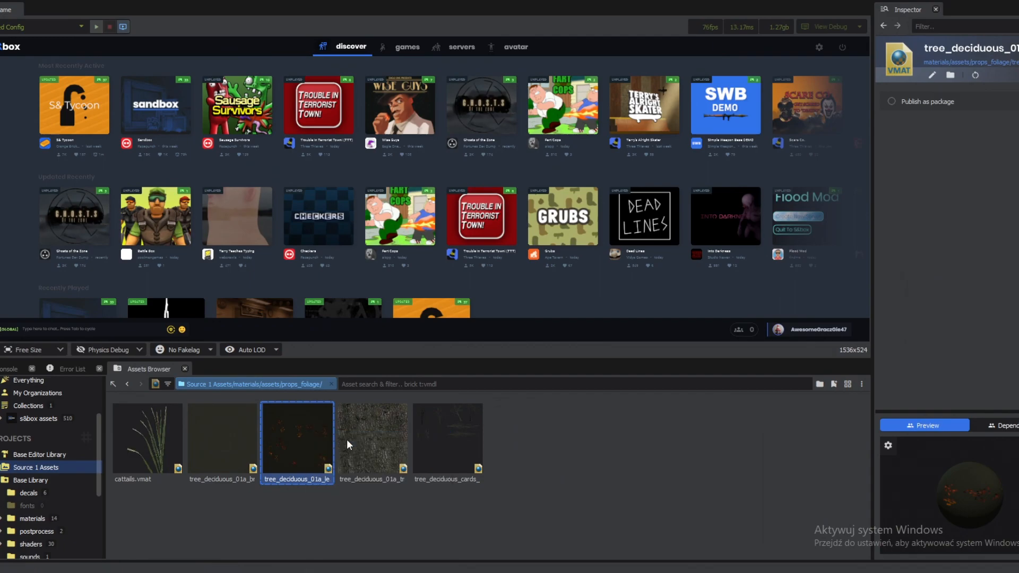
# Open tree_deciduous_01a_leaves.vmat and browse foliage shaders, keeping the current shader.
pyautogui.doubleClick(297, 439)
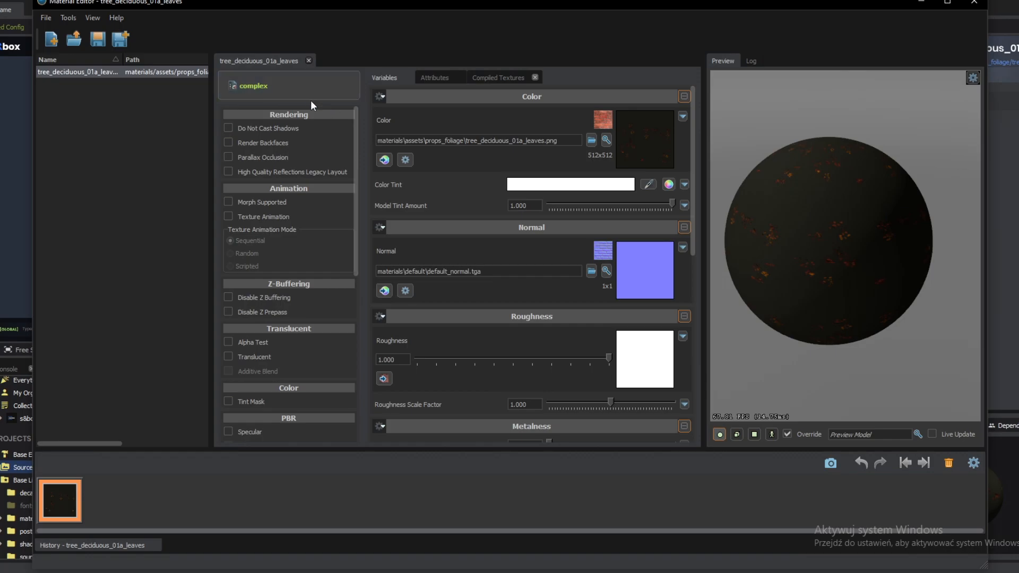
pyautogui.click(252, 85)
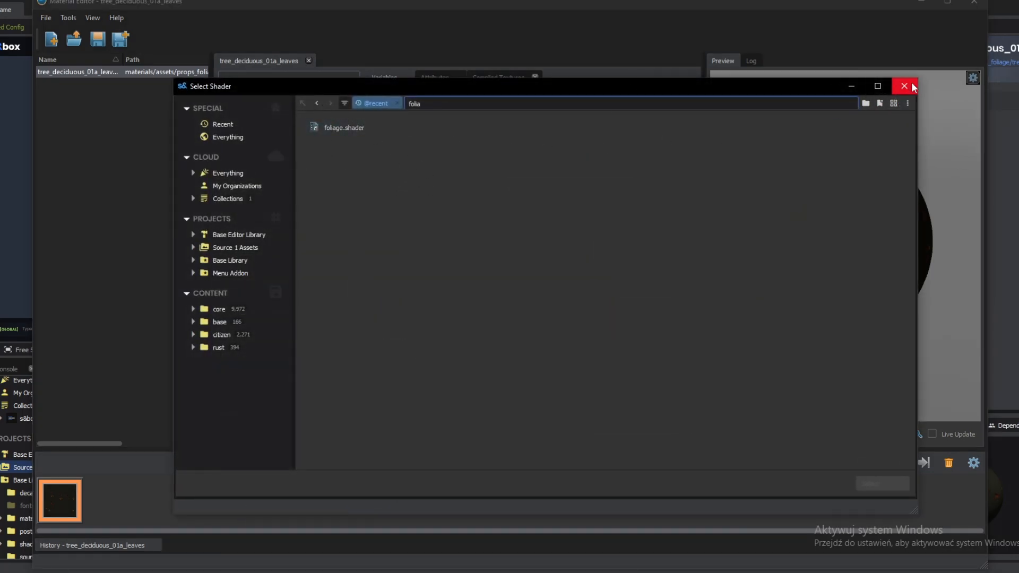
pyautogui.click(902, 85)
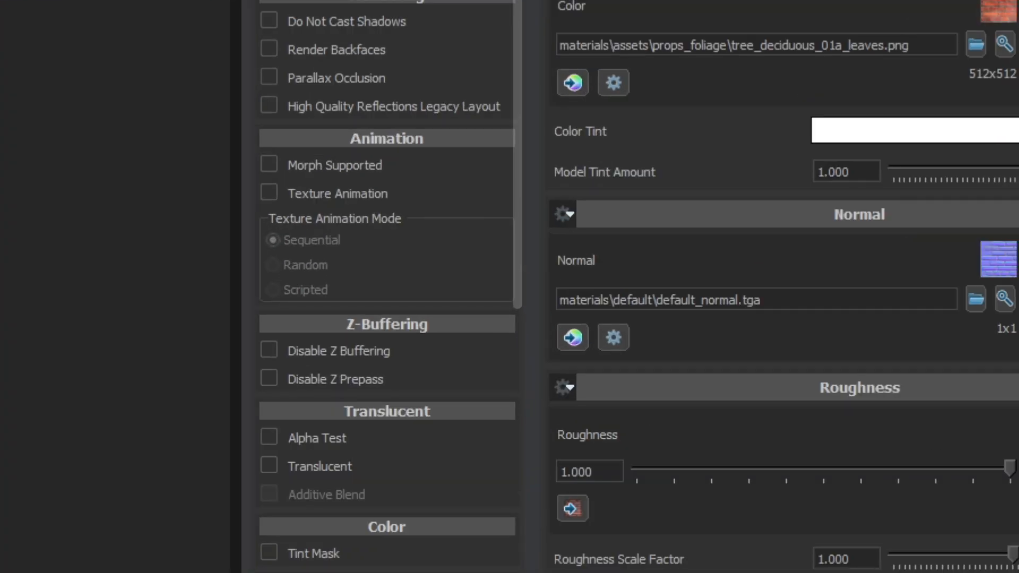
pyautogui.moveTo(341, 427)
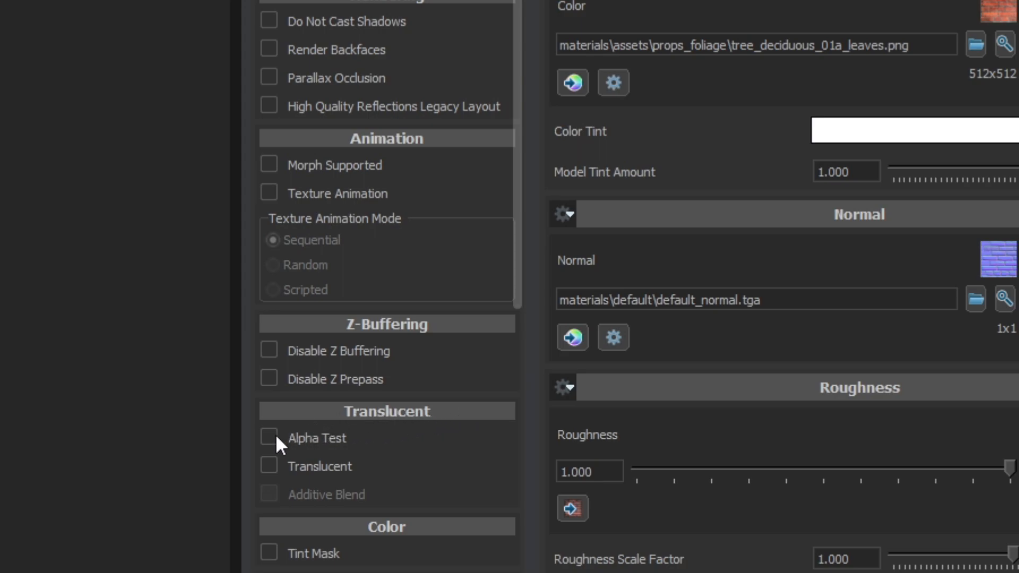
# Tick Alpha Test on the leaves material, revealing translucency settings with 0.500 alpha reference.
pyautogui.click(269, 438)
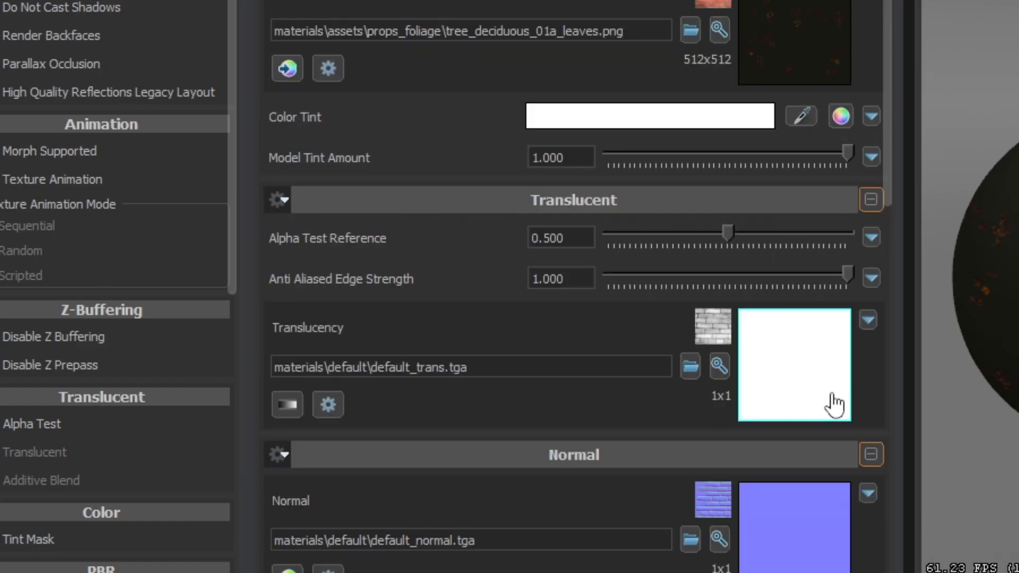
pyautogui.moveTo(480, 344)
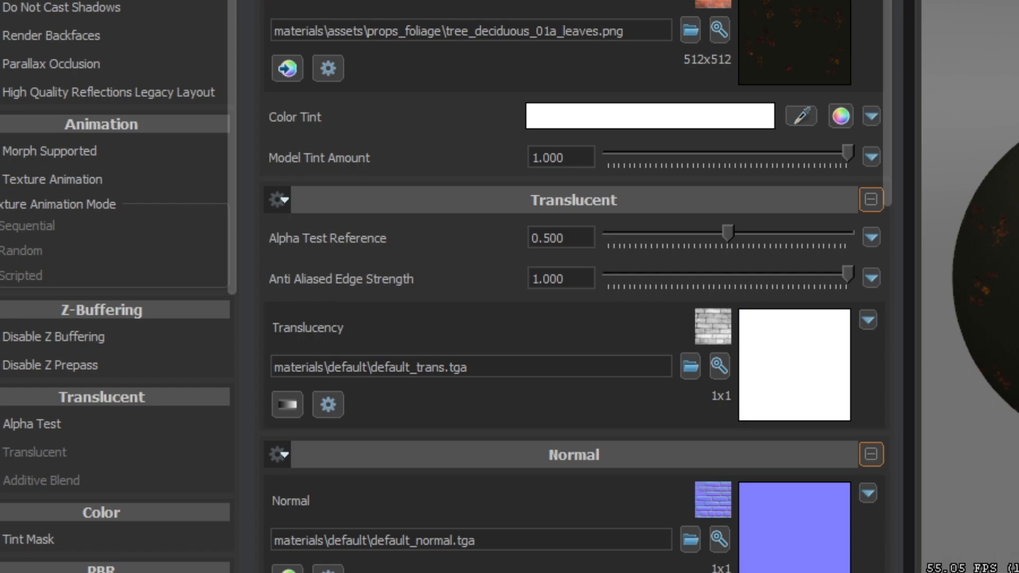
pyautogui.moveTo(758, 425)
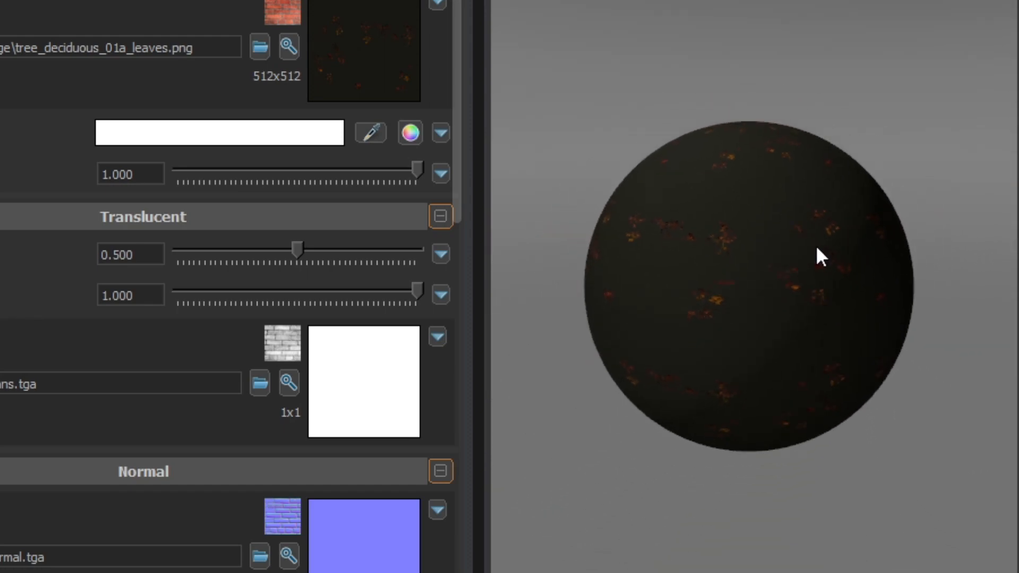
pyautogui.moveTo(751, 294)
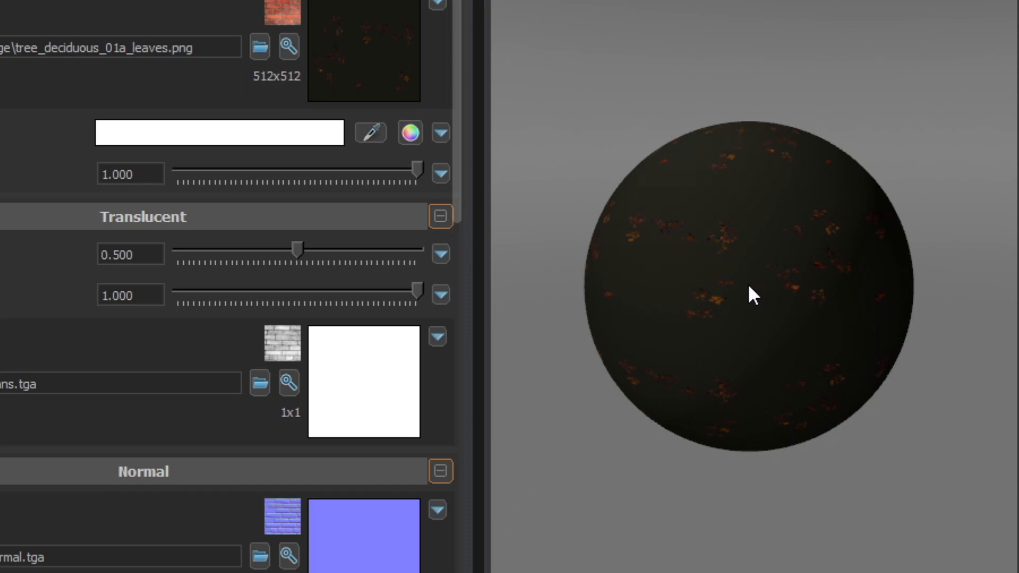
pyautogui.moveTo(598, 206)
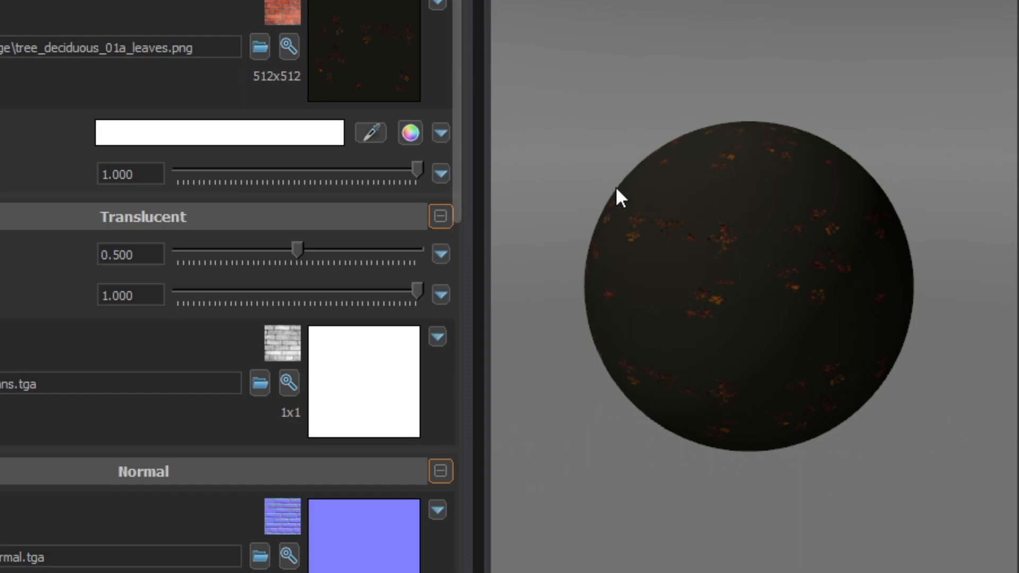
pyautogui.moveTo(603, 209)
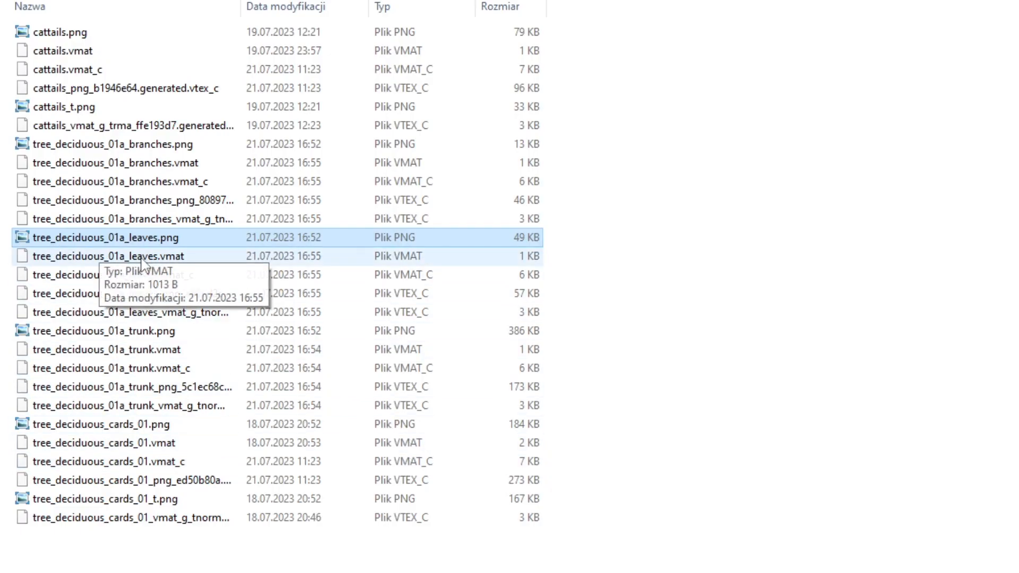
pyautogui.moveTo(134, 244)
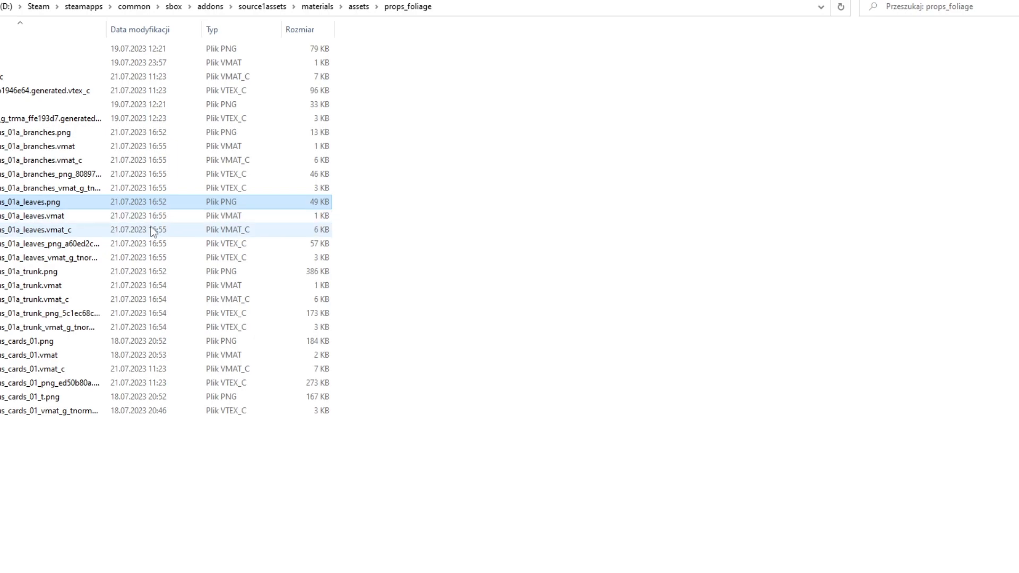
# Open props_foliage and select tree_deciduous_01a_leaves.png.
pyautogui.click(45, 201)
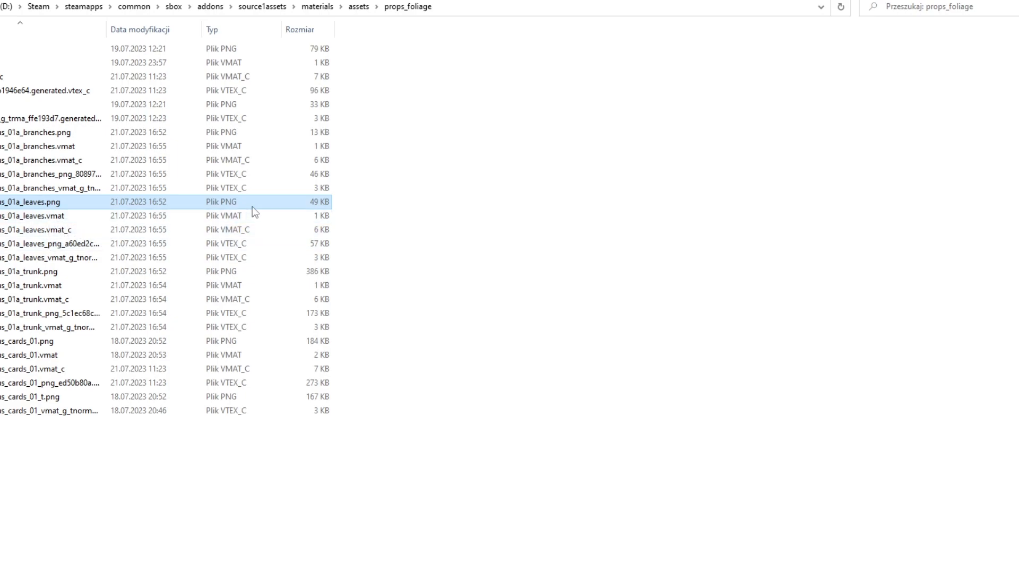
# Open tree_deciduous_01a_leaves.png in GIMP by dragging it into the window.
pyautogui.doubleClick(49, 202)
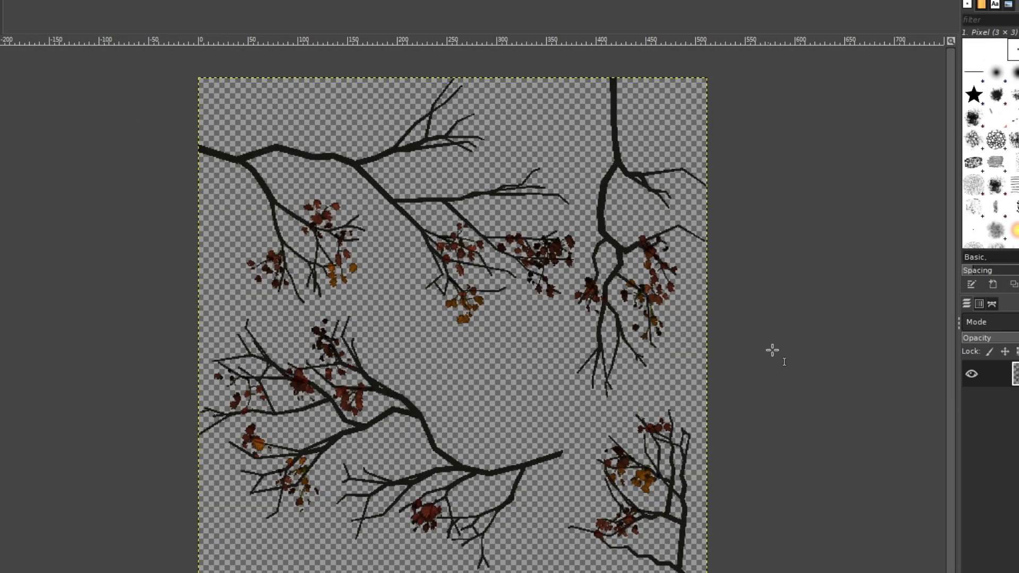
pyautogui.moveTo(695, 158)
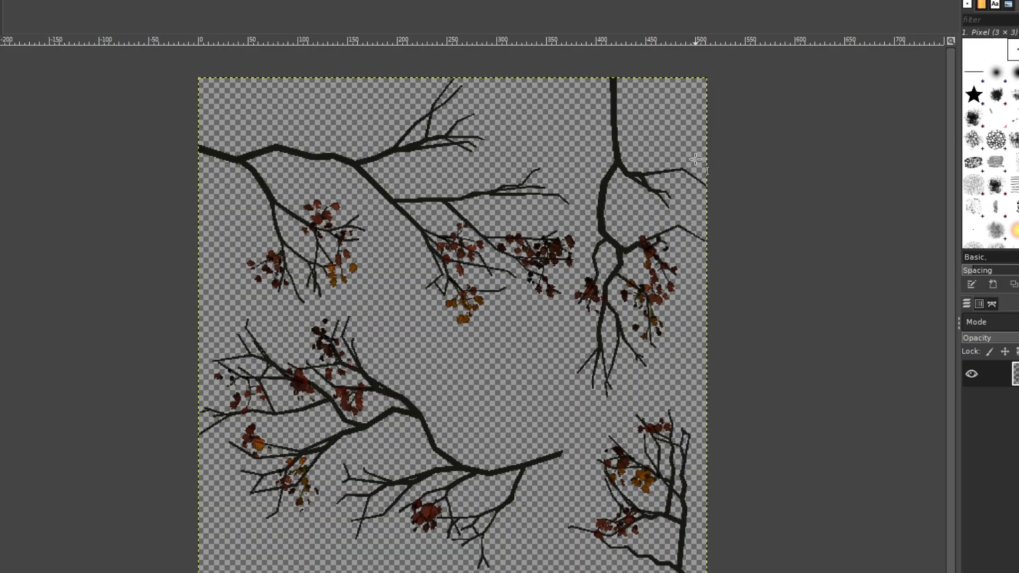
pyautogui.moveTo(221, 104)
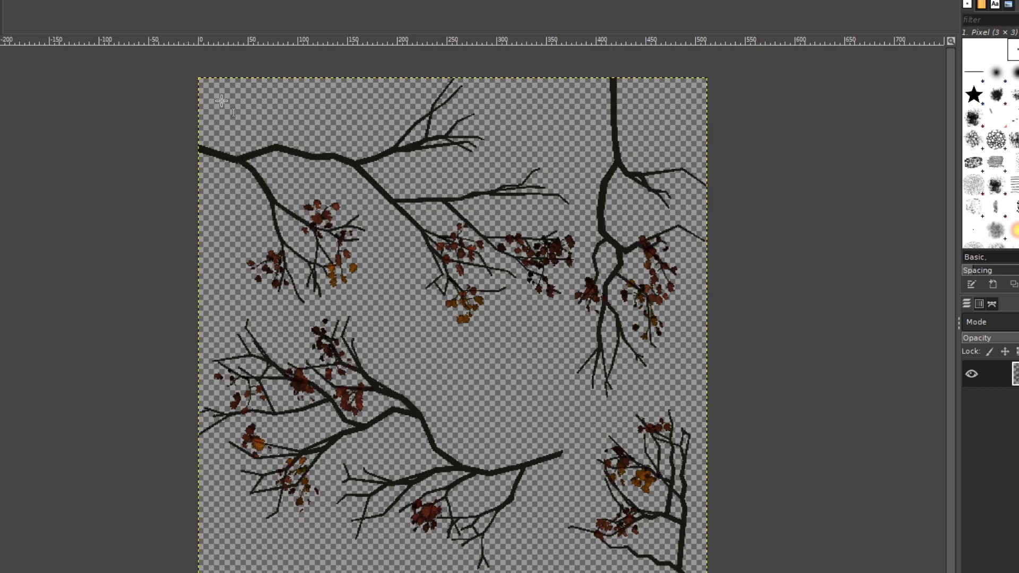
pyautogui.moveTo(530, 140)
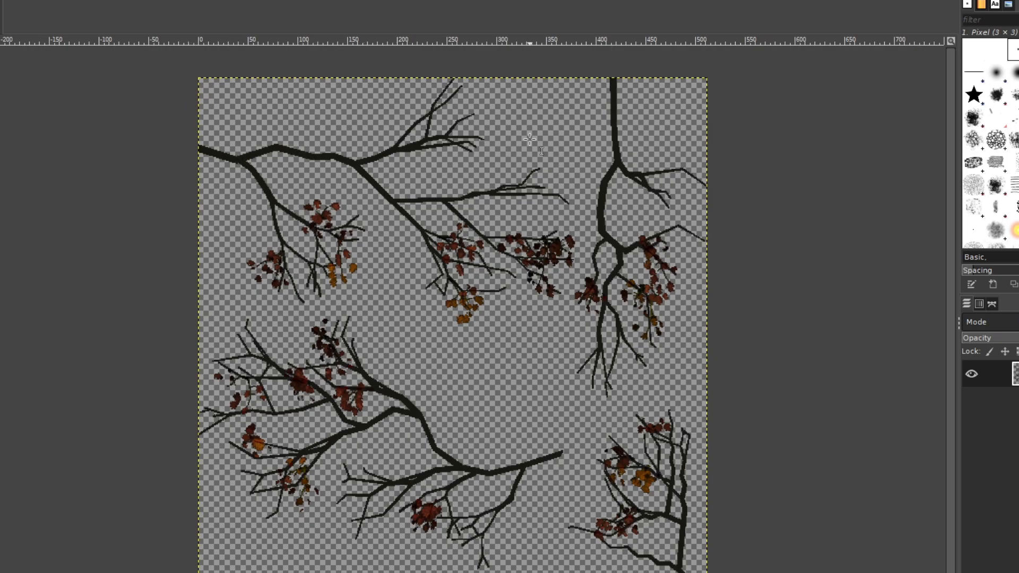
pyautogui.moveTo(197, 83)
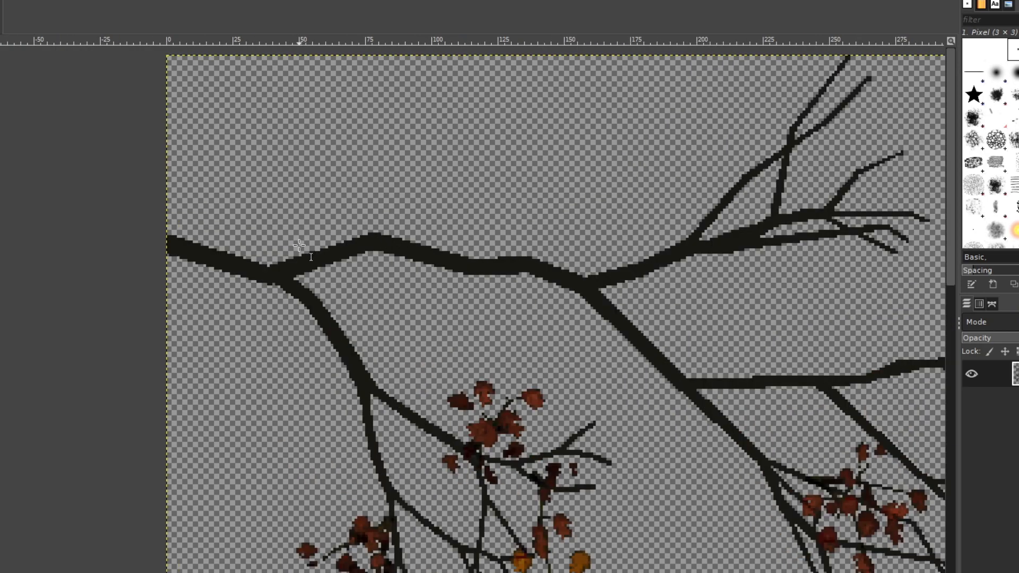
pyautogui.moveTo(324, 162)
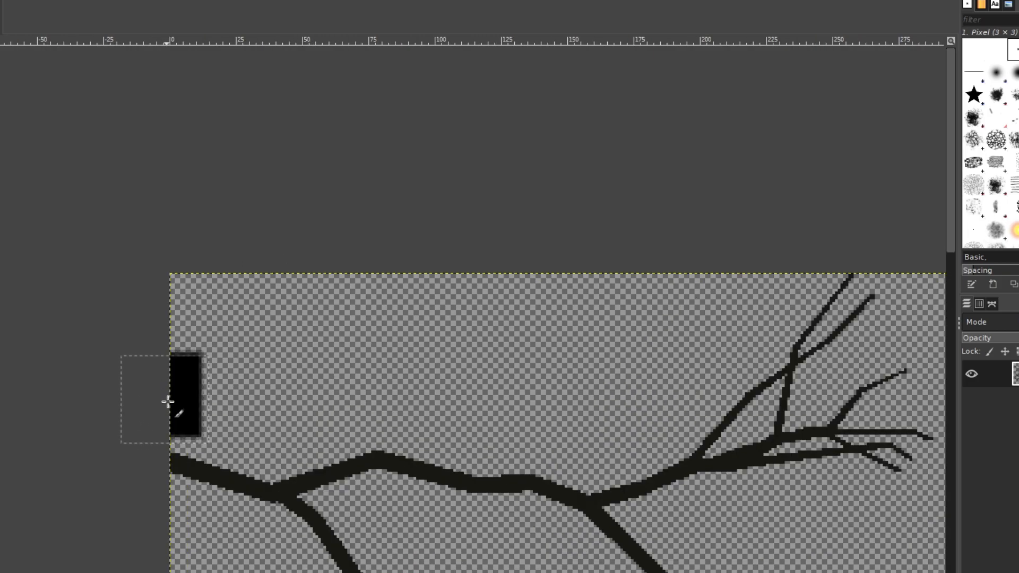
pyautogui.moveTo(169, 400); pyautogui.dragTo(361, 373)
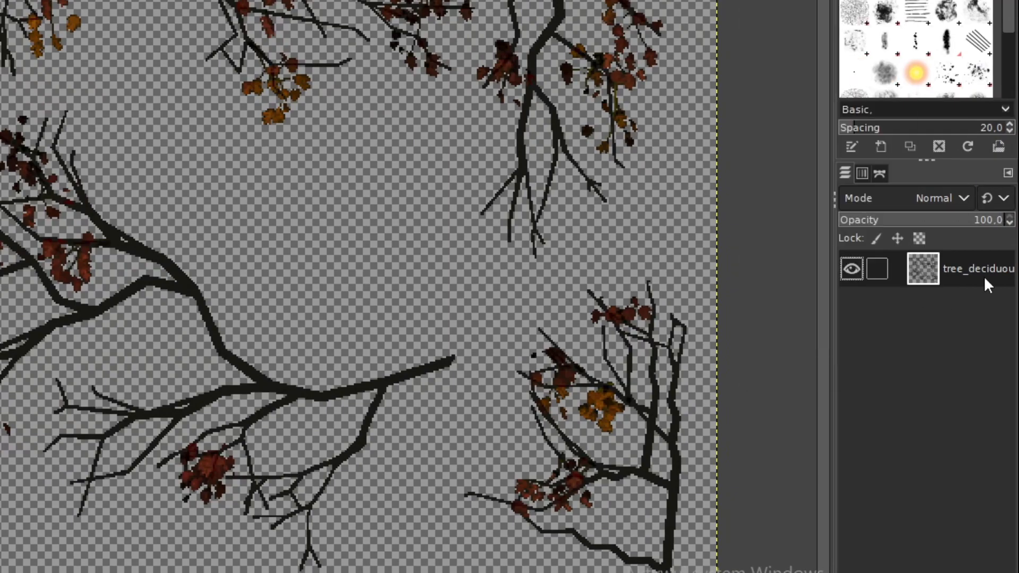
# Add a layer mask to the leaves layer using 'Transfer layer's alpha channel'.
pyautogui.rightClick(967, 269)
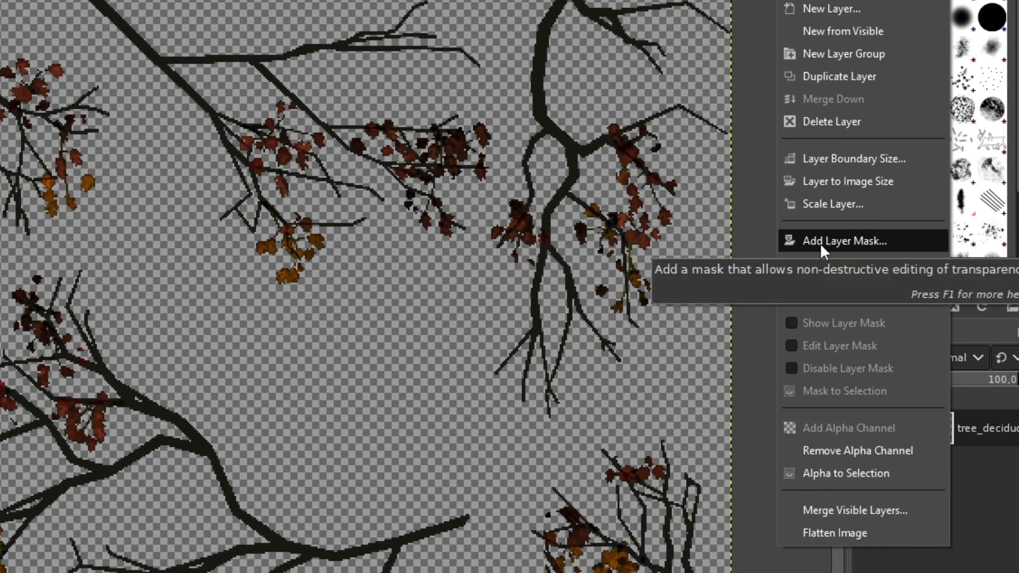
pyautogui.click(844, 241)
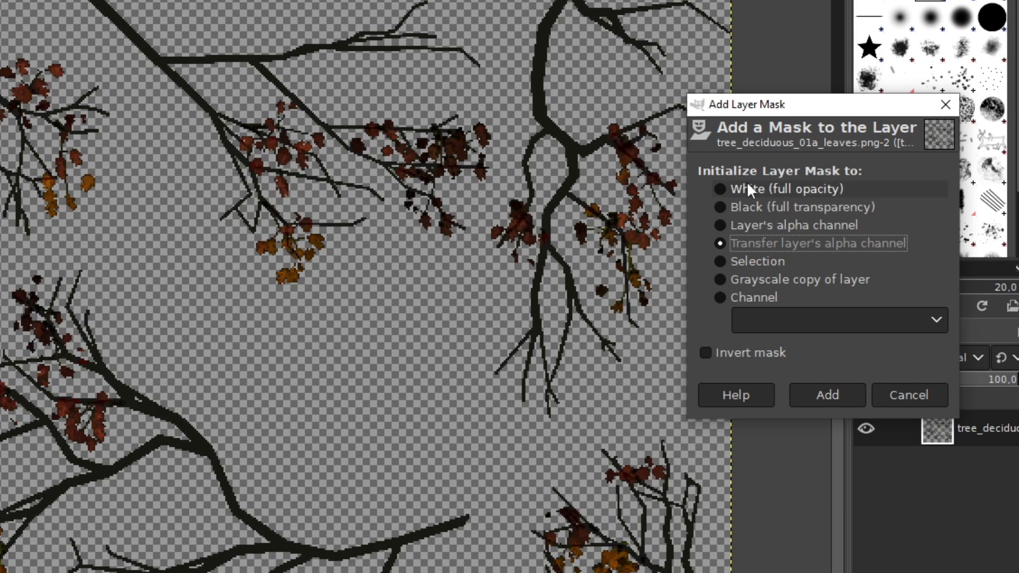
pyautogui.moveTo(859, 260)
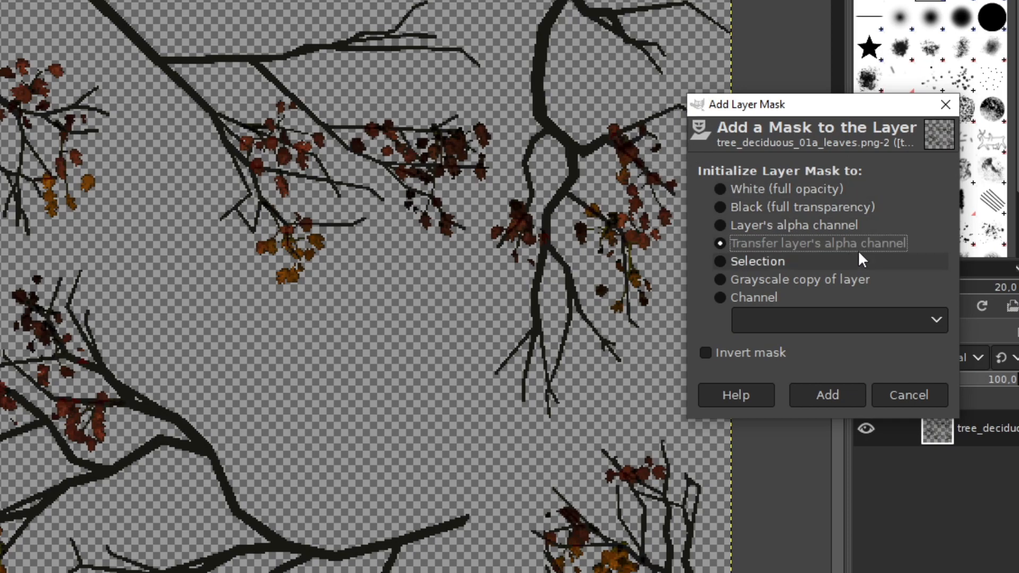
pyautogui.click(825, 394)
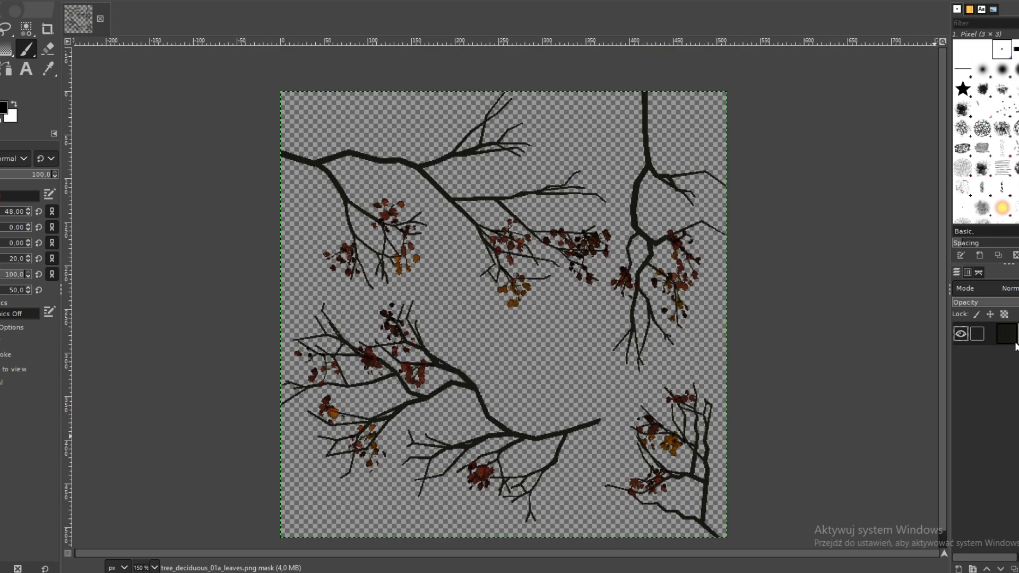
# Disable the mask and overwrite tree_deciduous_01a_leaves.png as an 8bpc RGB export.
pyautogui.rightClick(1004, 333)
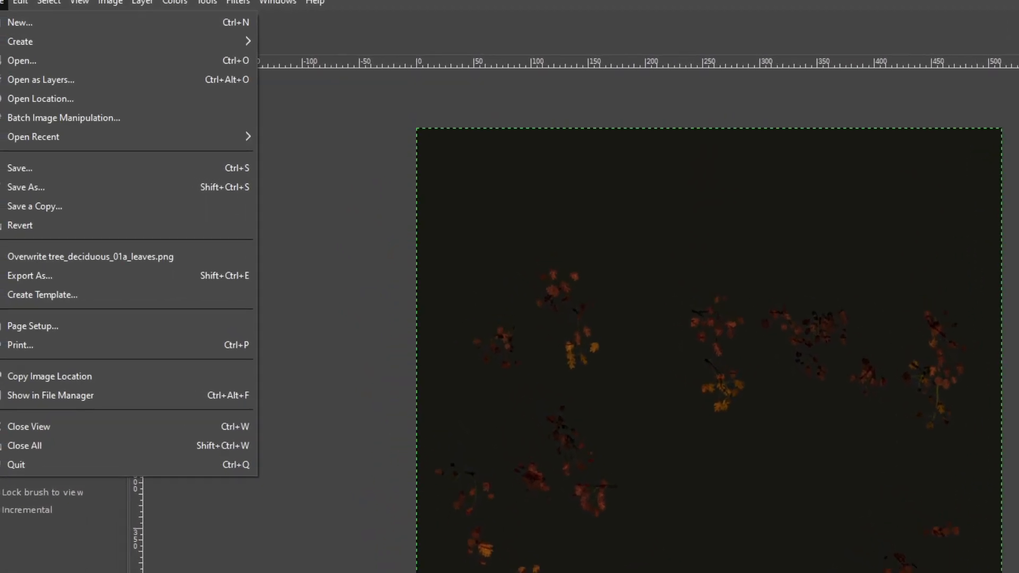
pyautogui.click(29, 275)
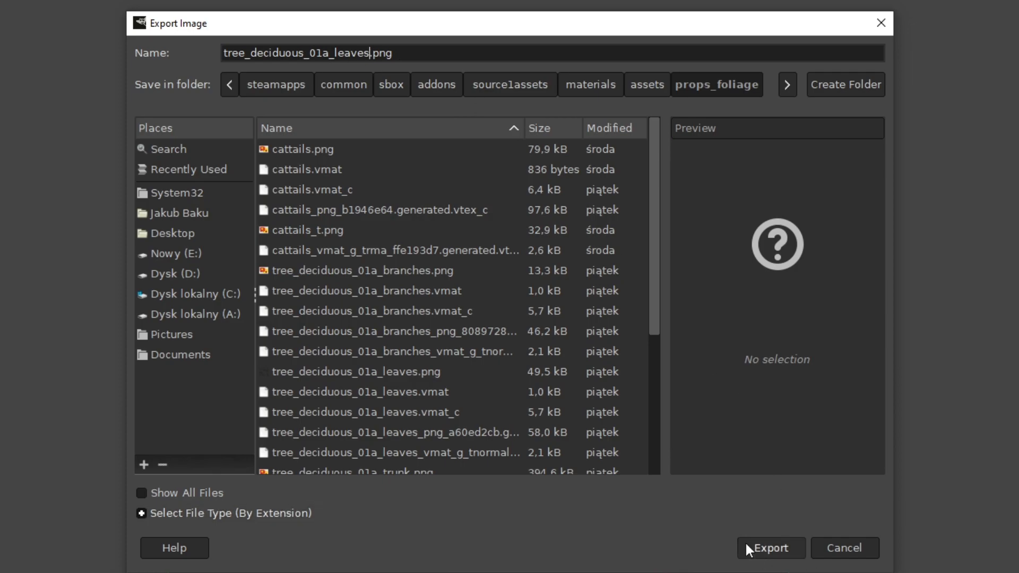
pyautogui.click(770, 548)
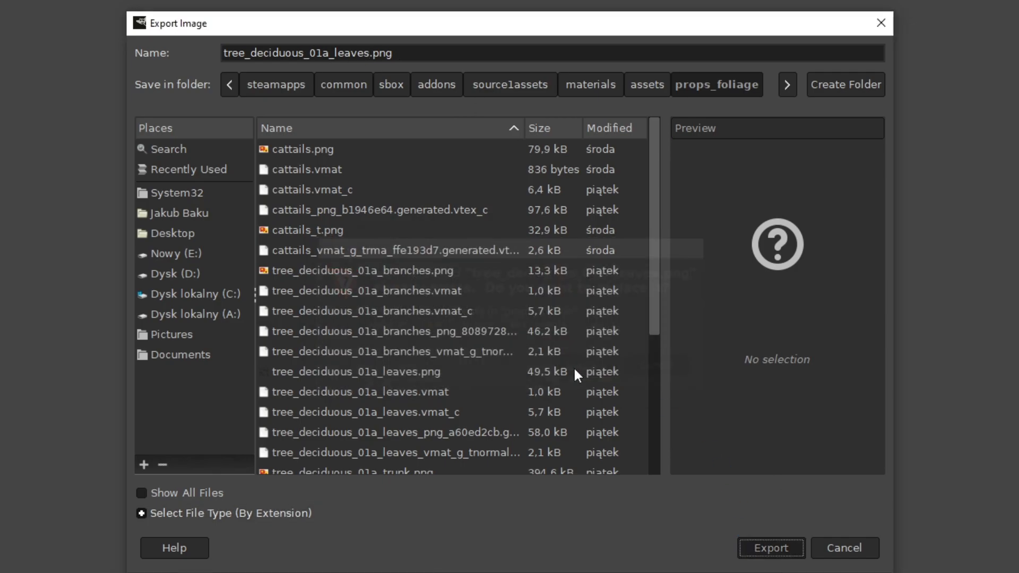
pyautogui.click(770, 548)
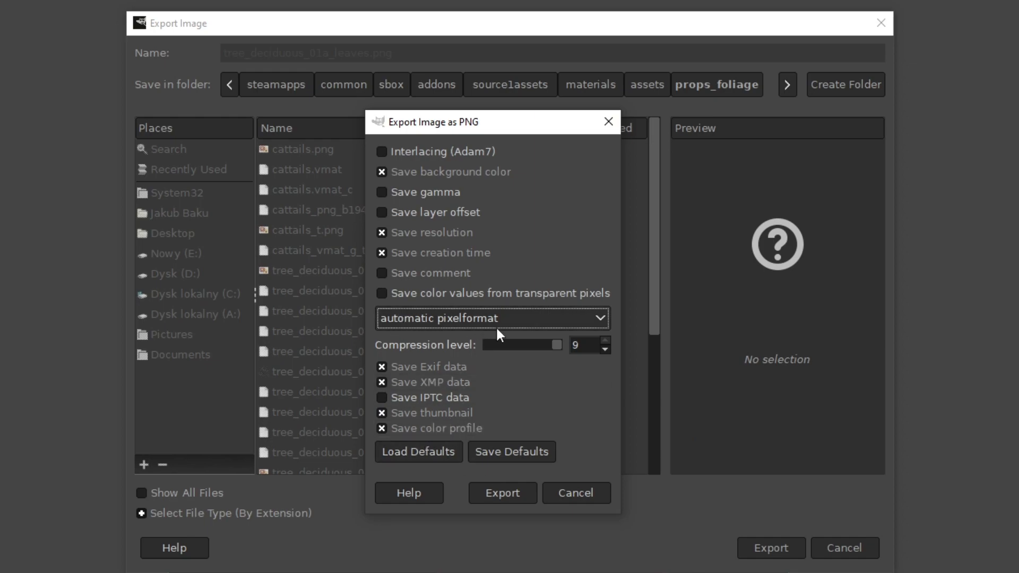
pyautogui.click(492, 319)
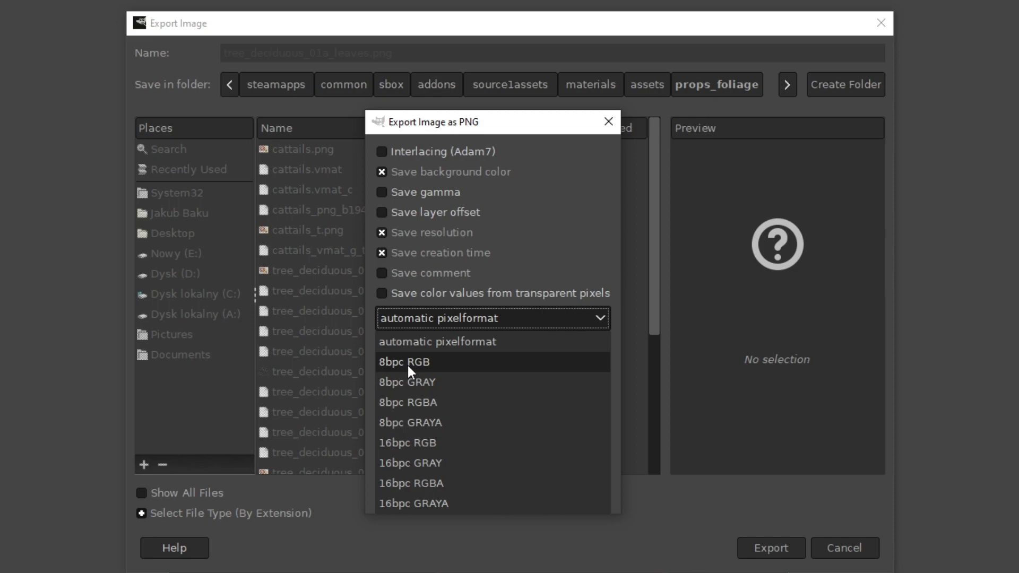
pyautogui.click(404, 361)
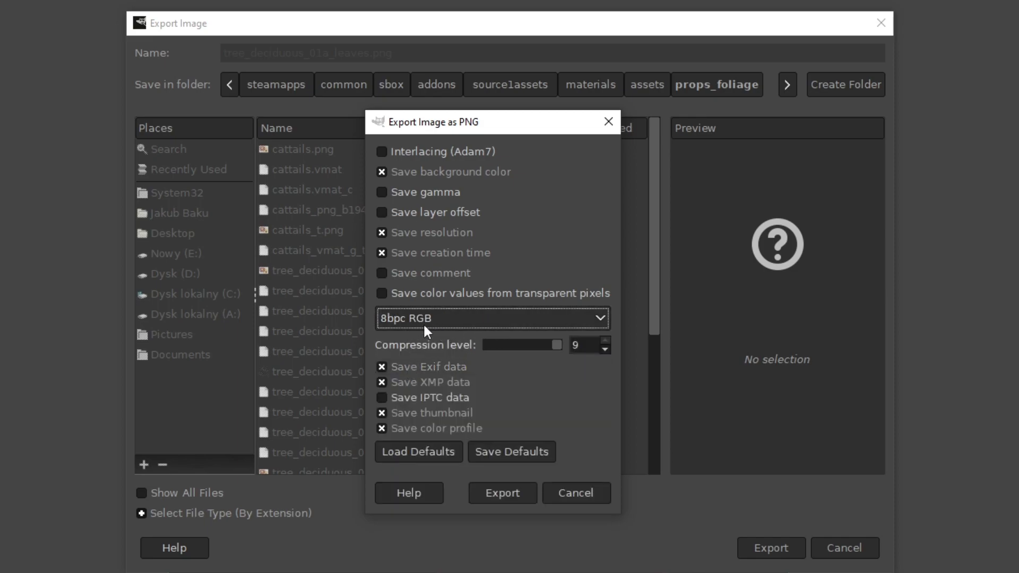
pyautogui.moveTo(421, 343)
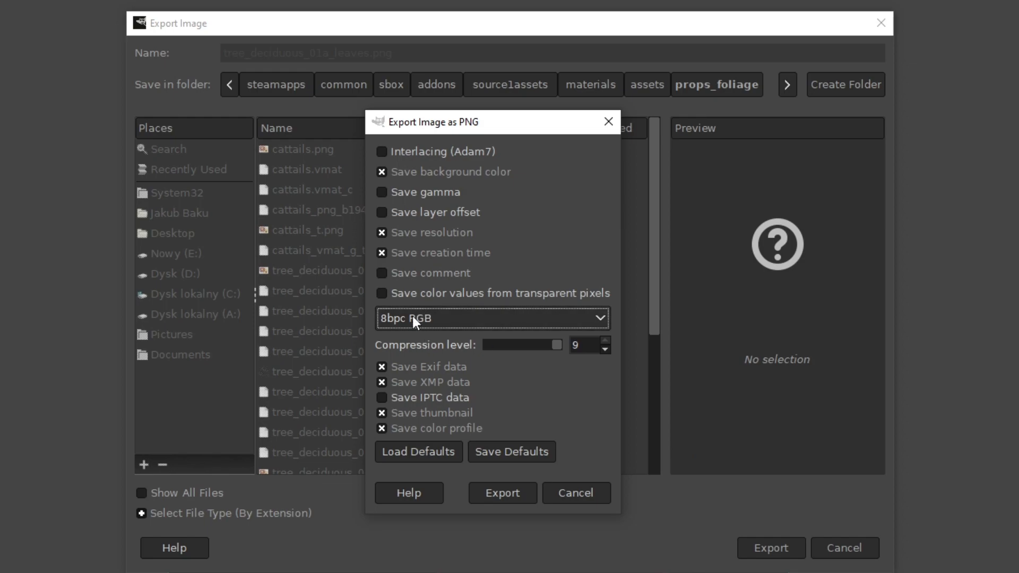
pyautogui.click(501, 493)
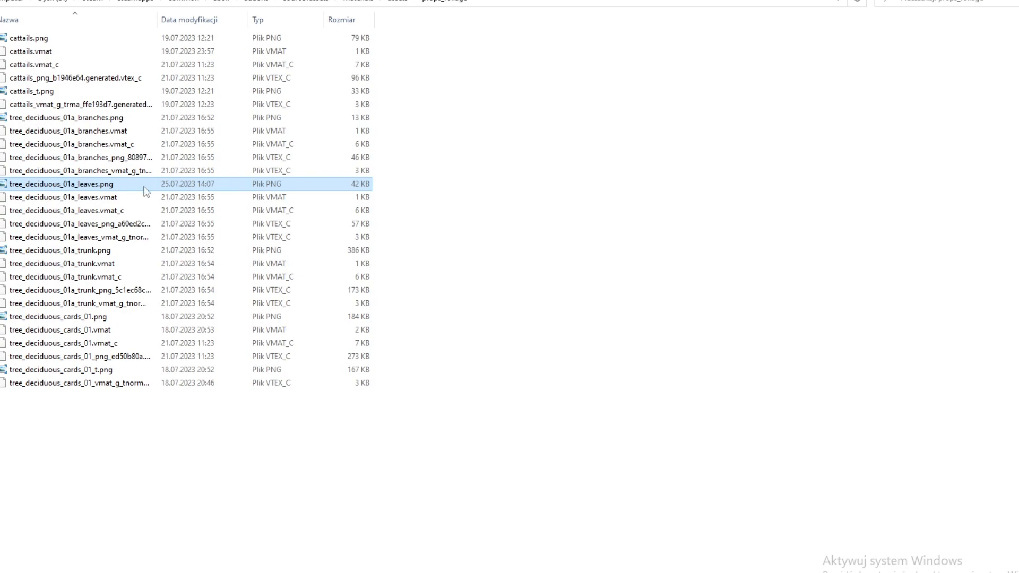
# Preview the re-exported leaves PNG, confirming autumn leaves on a solid dark background.
pyautogui.doubleClick(60, 184)
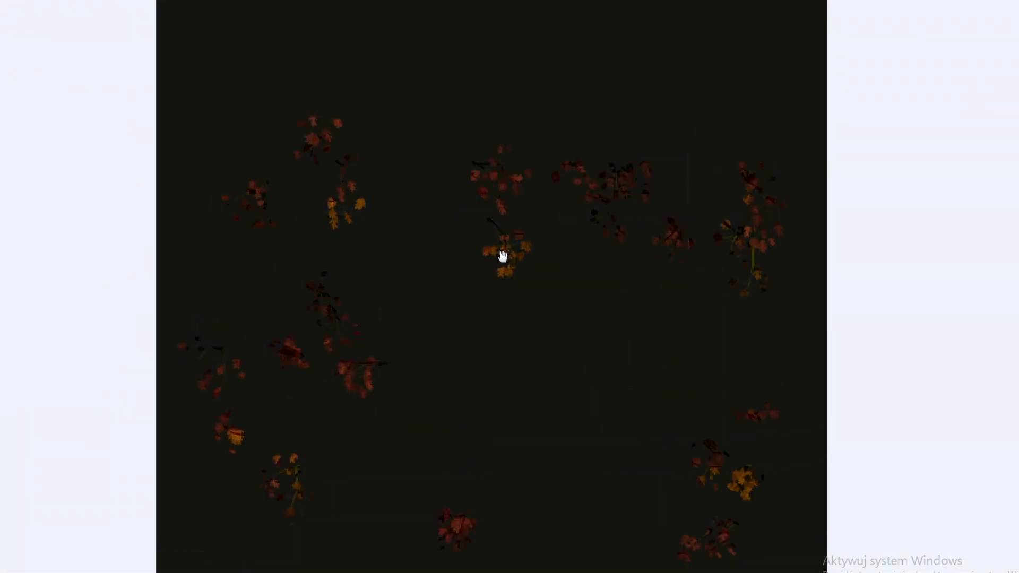
pyautogui.moveTo(579, 261)
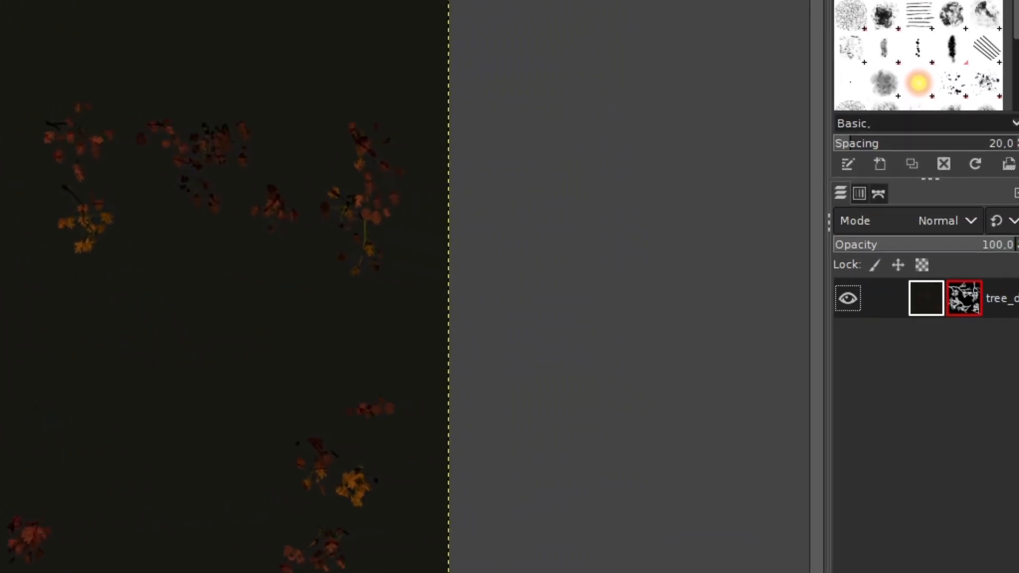
# Uncheck Disable Layer Mask, then select the mask thumbnail and the layer thumbnail.
pyautogui.click(875, 298)
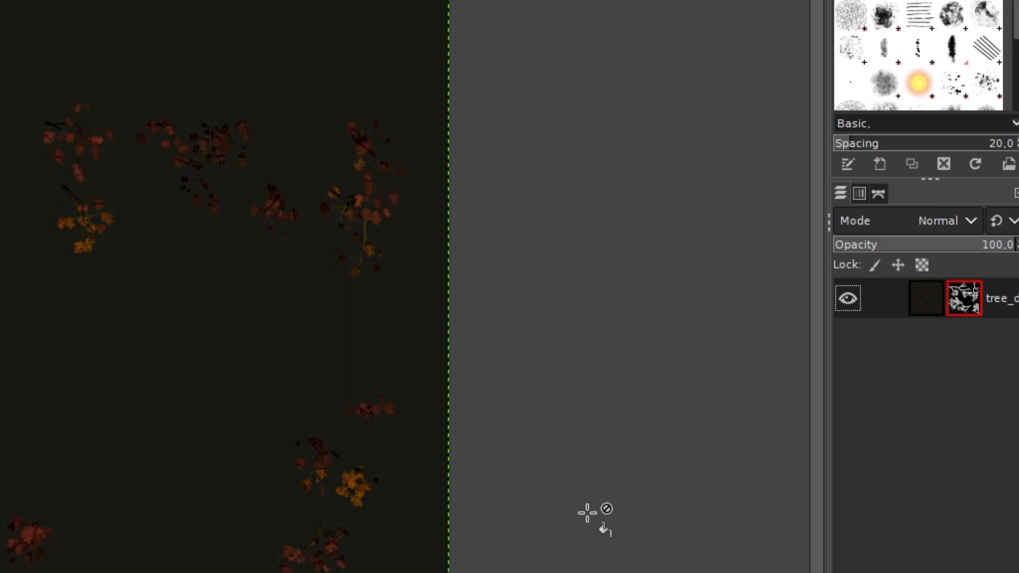
pyautogui.rightClick(966, 298)
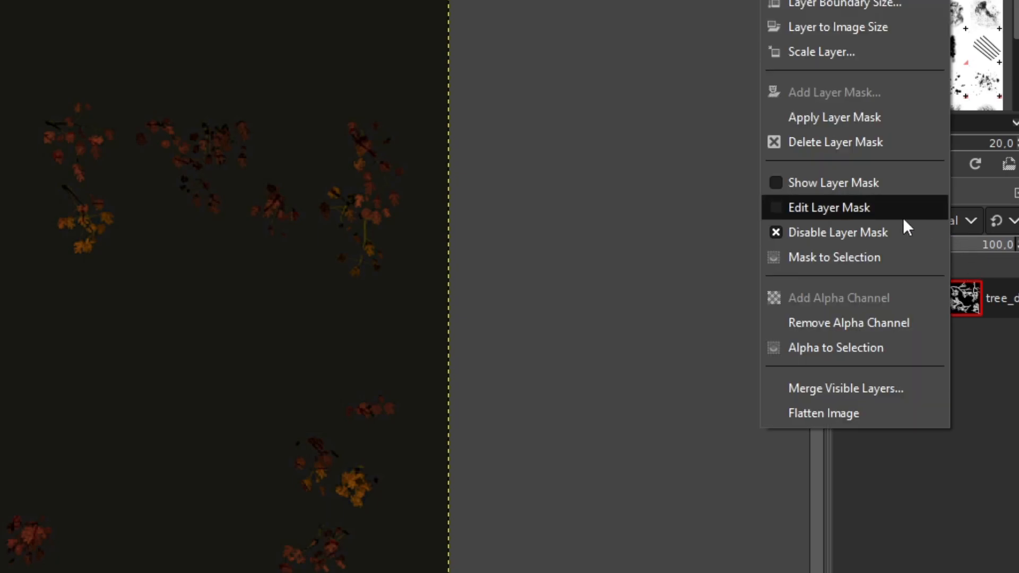
pyautogui.moveTo(837, 232)
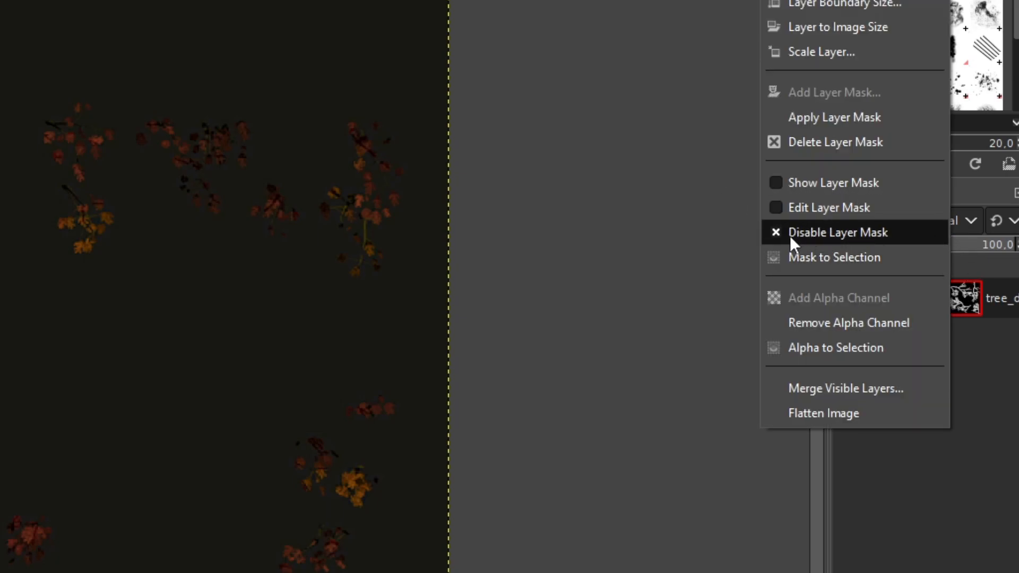
pyautogui.click(837, 232)
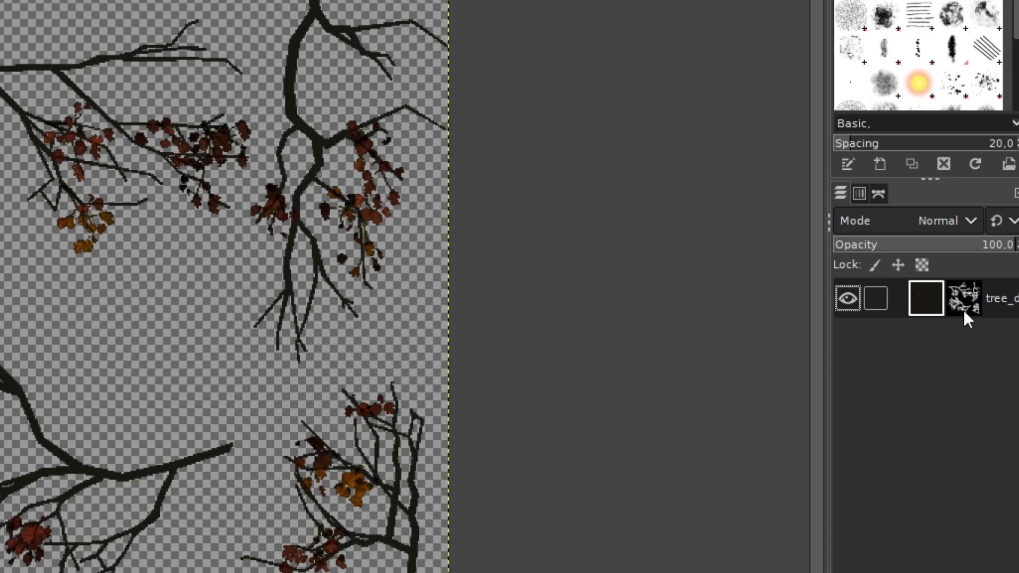
pyautogui.click(964, 298)
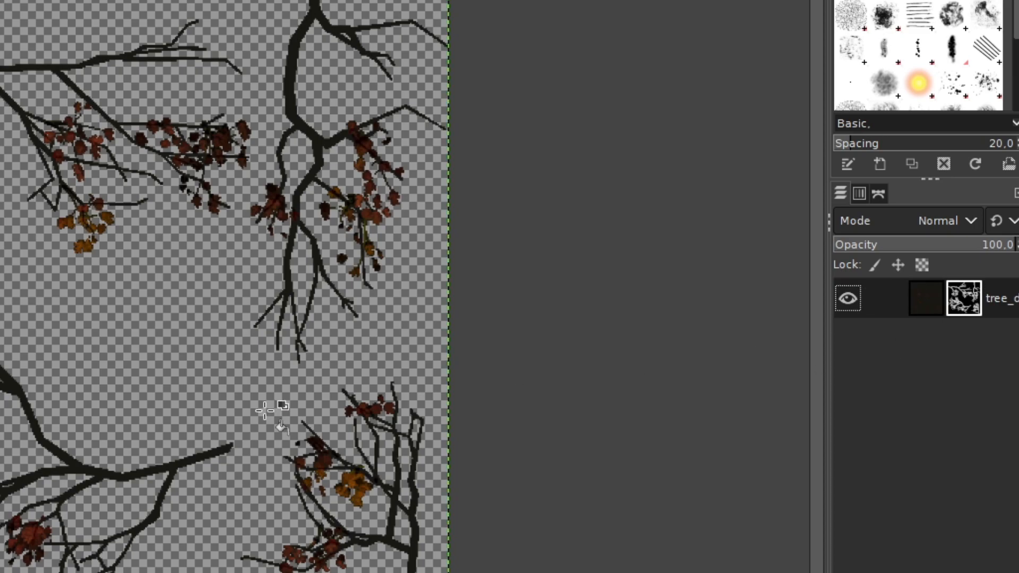
pyautogui.moveTo(335, 419)
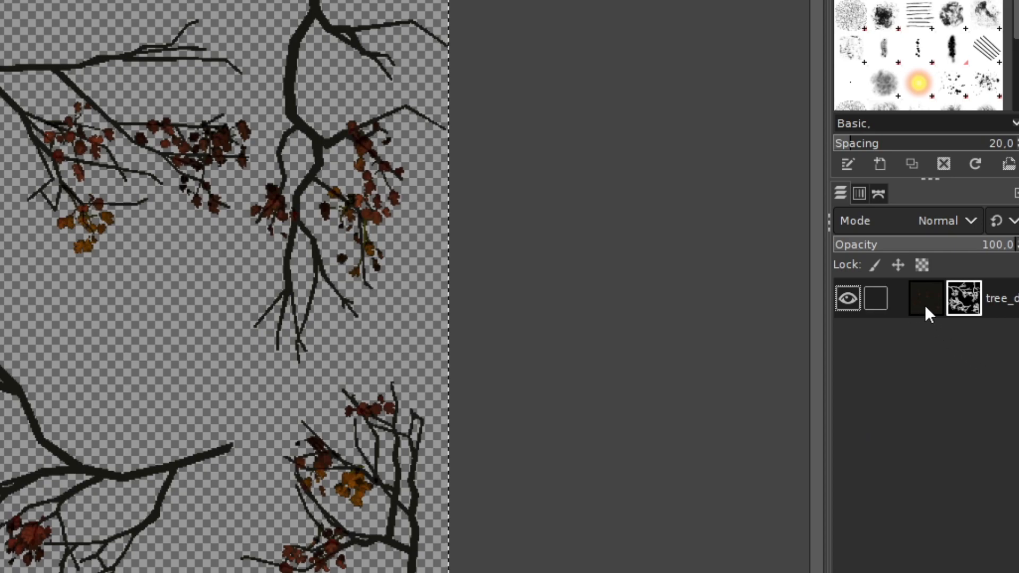
pyautogui.click(925, 298)
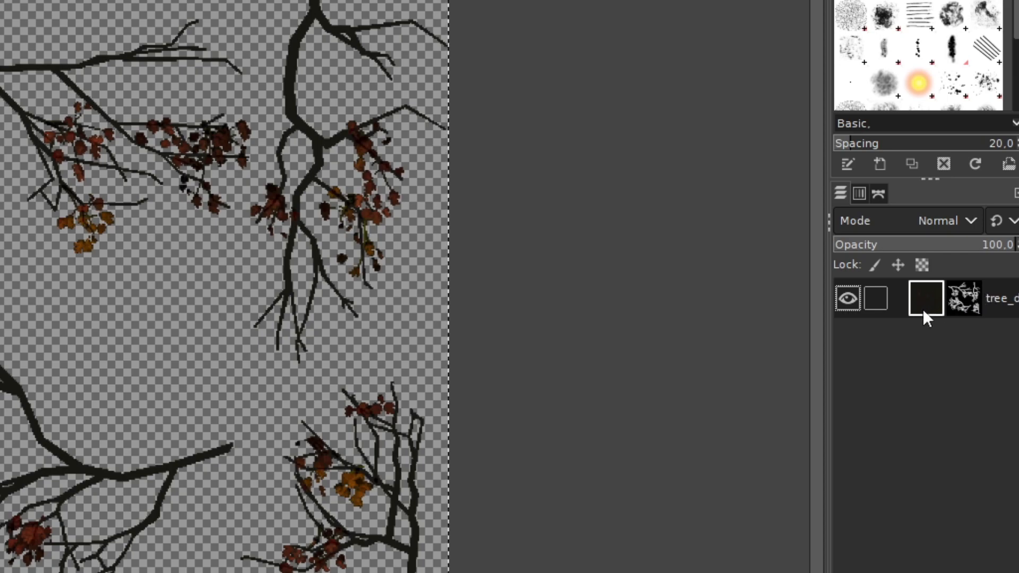
pyautogui.moveTo(926, 313)
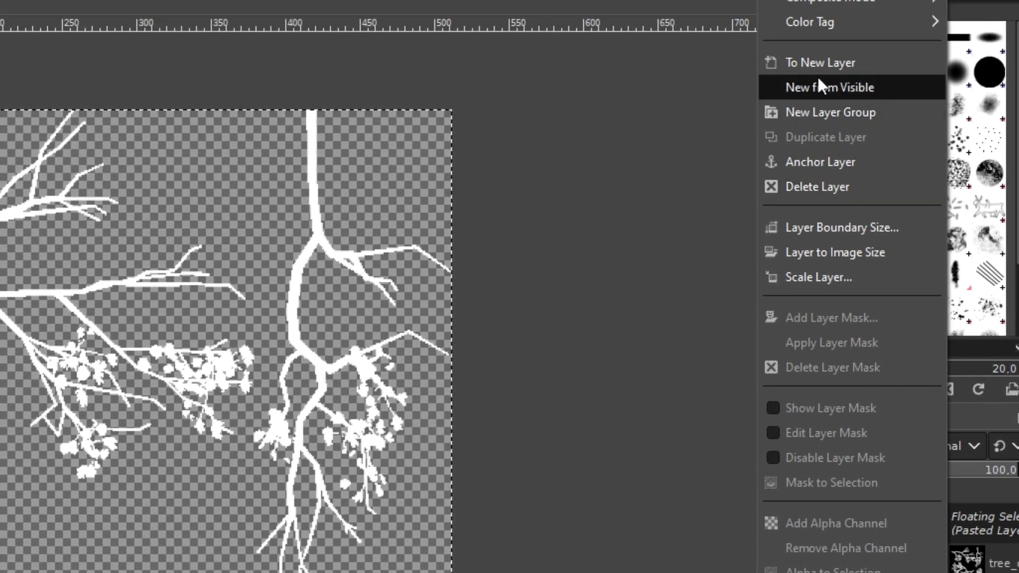
# Convert the pasted floating mask into a new white-on-black layer and start exporting.
pyautogui.click(824, 86)
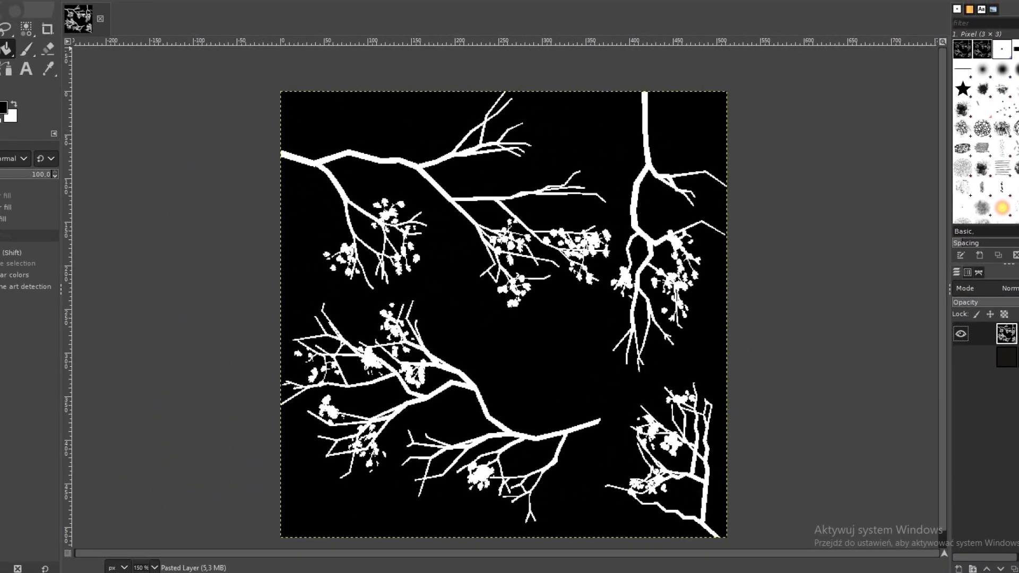
pyautogui.click(8, 6)
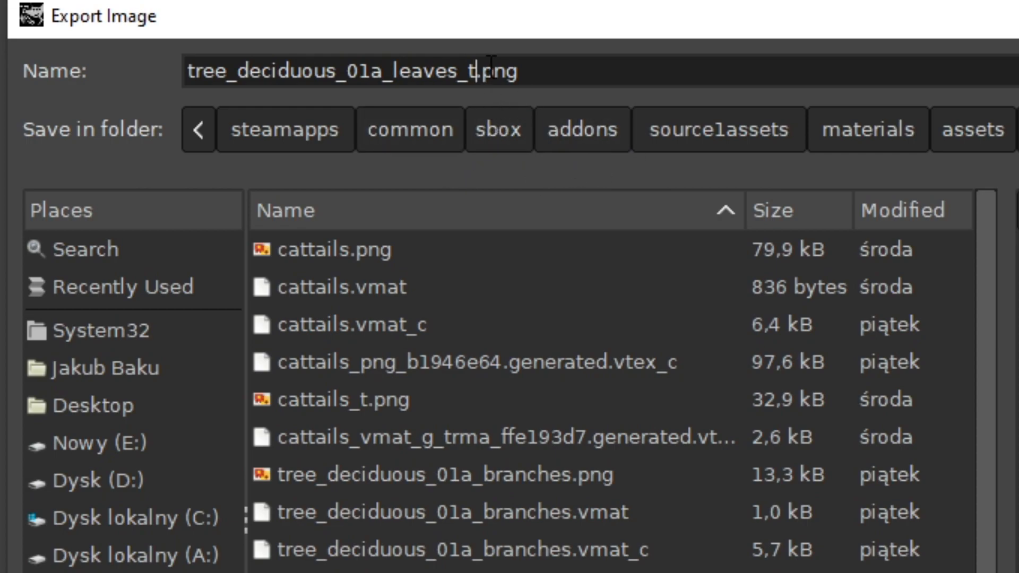
pyautogui.moveTo(718, 130)
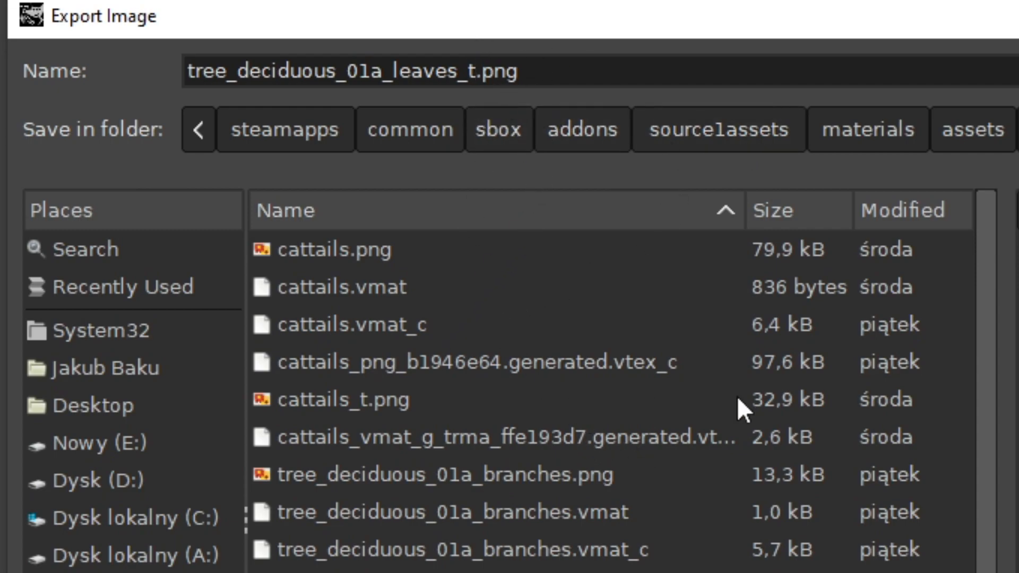
pyautogui.moveTo(498, 128)
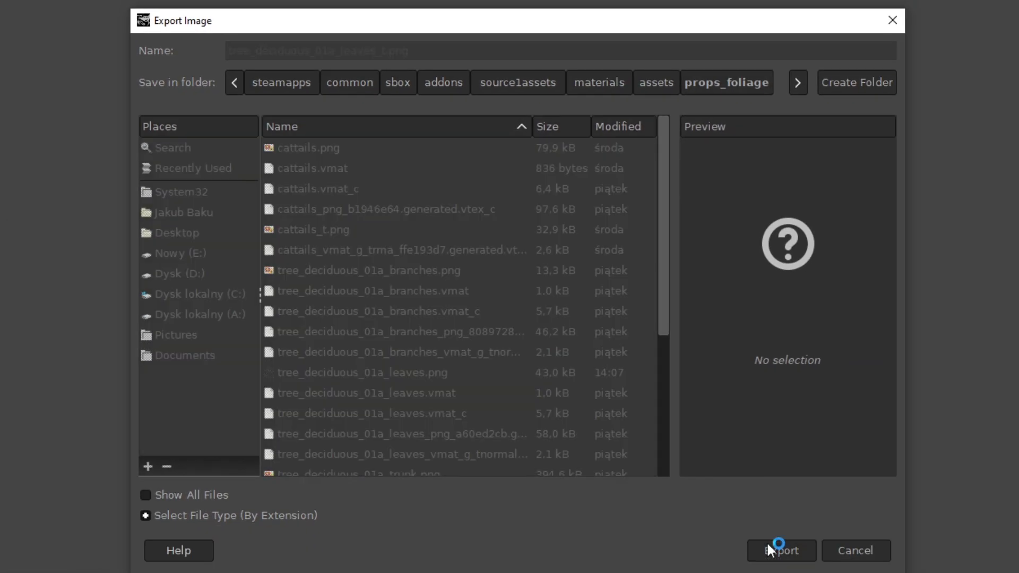
# Export tree_deciduous_01a_leaves_t.png with the 8bpc GRAY pixel format.
pyautogui.click(781, 551)
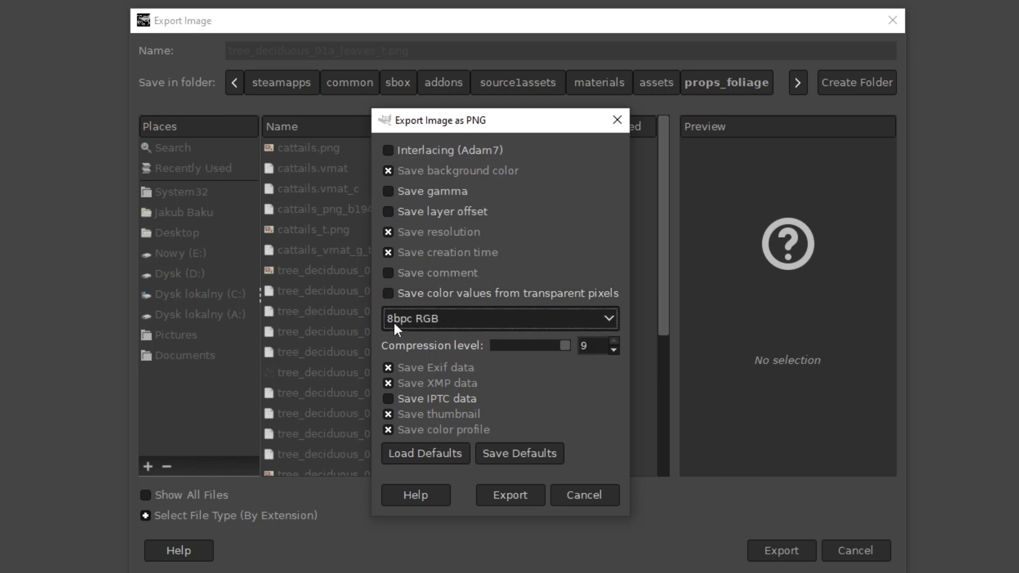
pyautogui.click(499, 319)
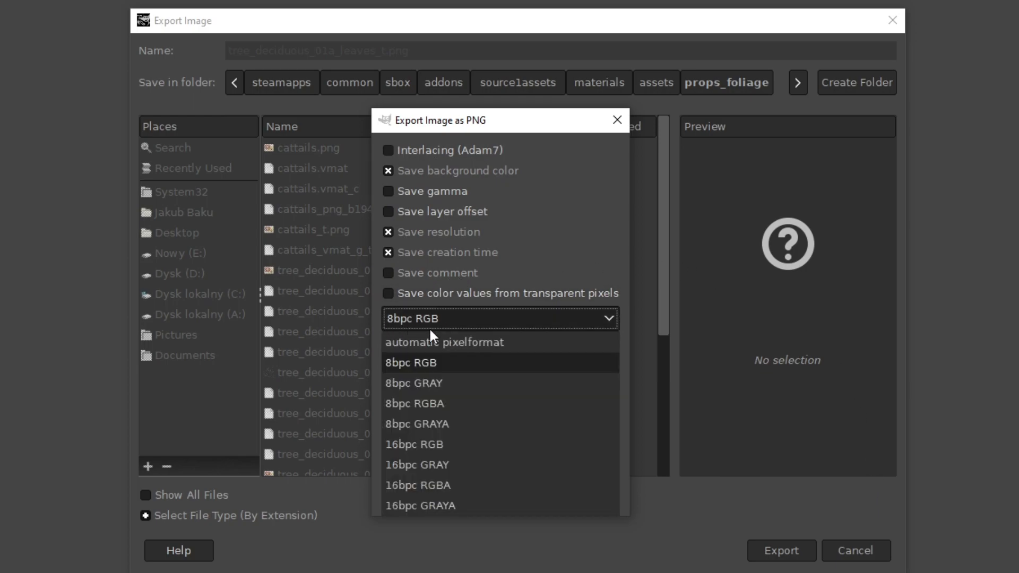
pyautogui.moveTo(414, 382)
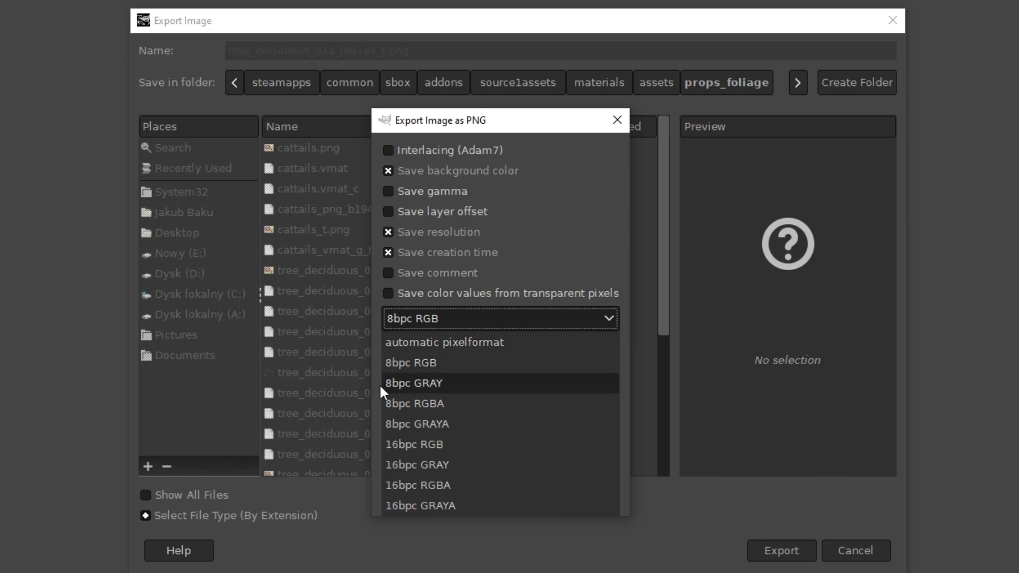
pyautogui.click(411, 382)
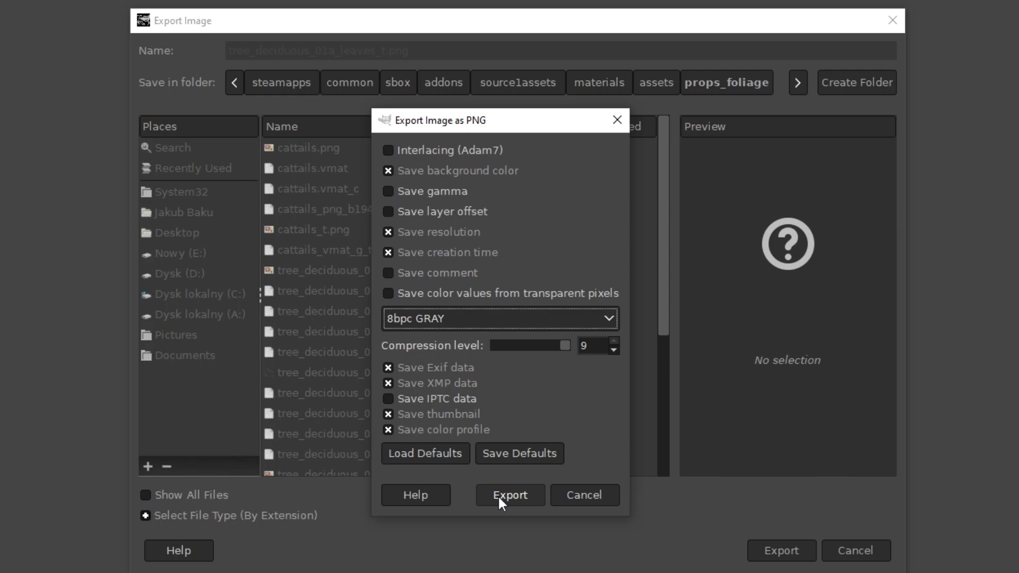
pyautogui.click(509, 495)
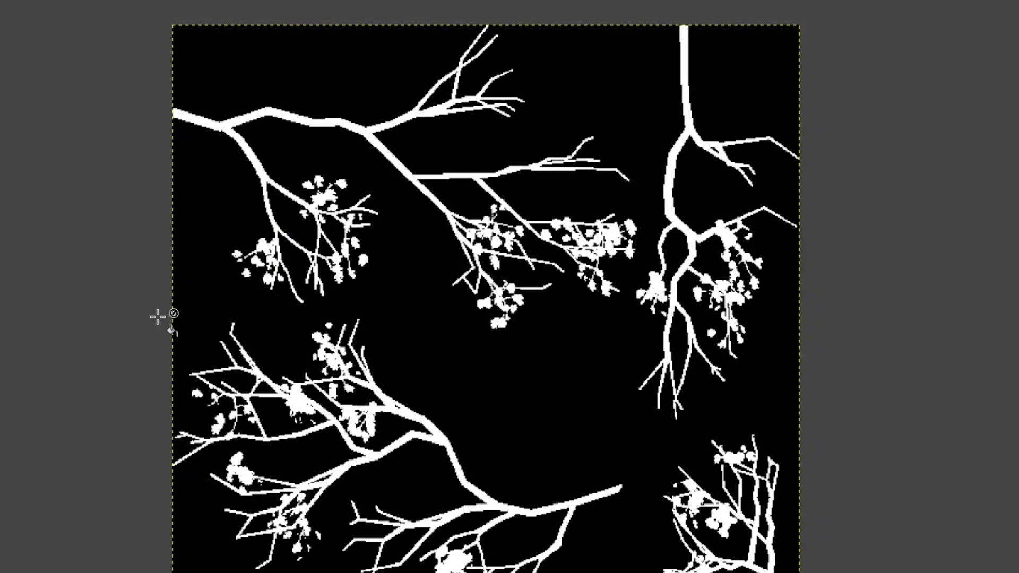
pyautogui.moveTo(796, 439)
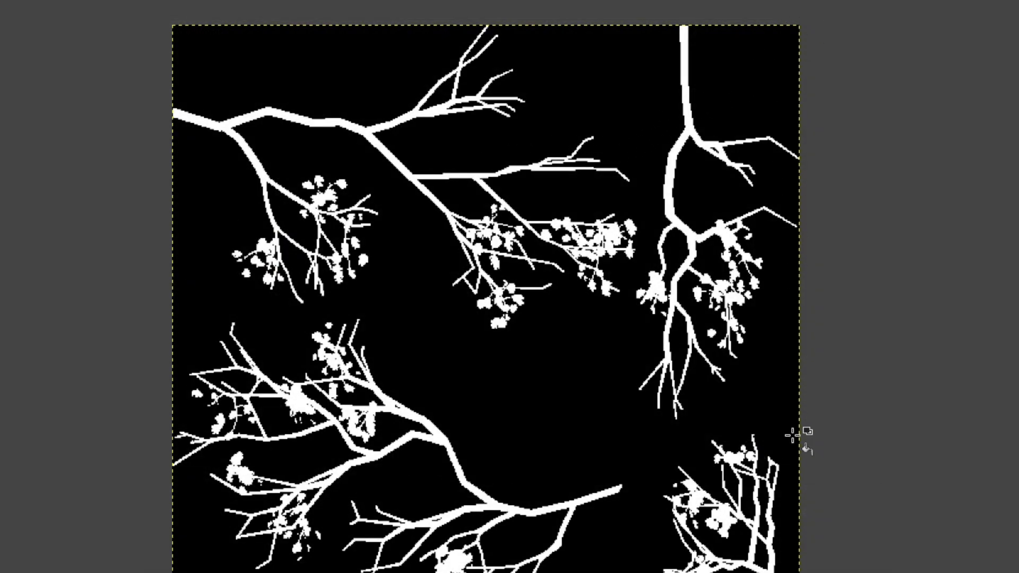
pyautogui.moveTo(445, 413)
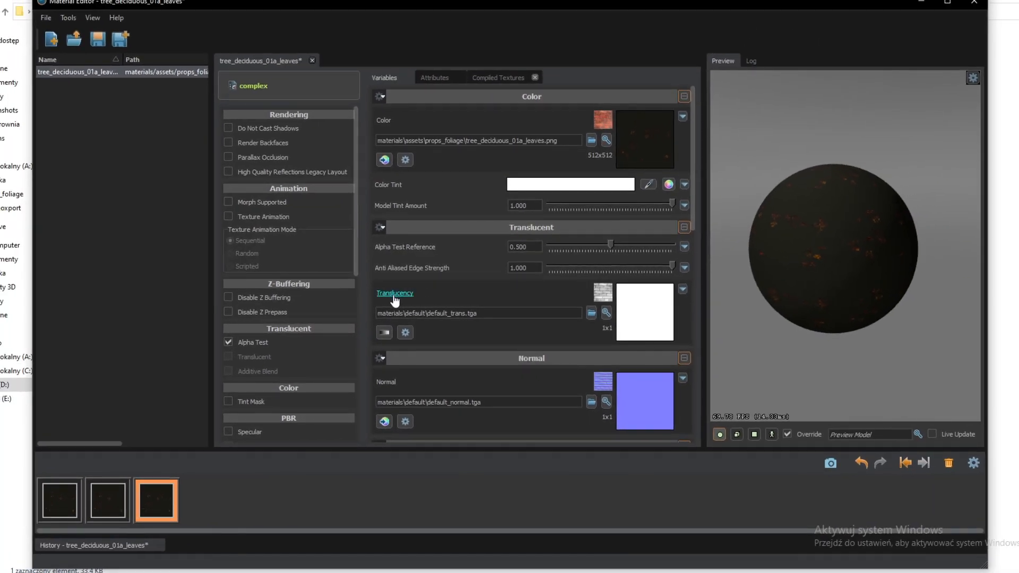
pyautogui.moveTo(590, 312)
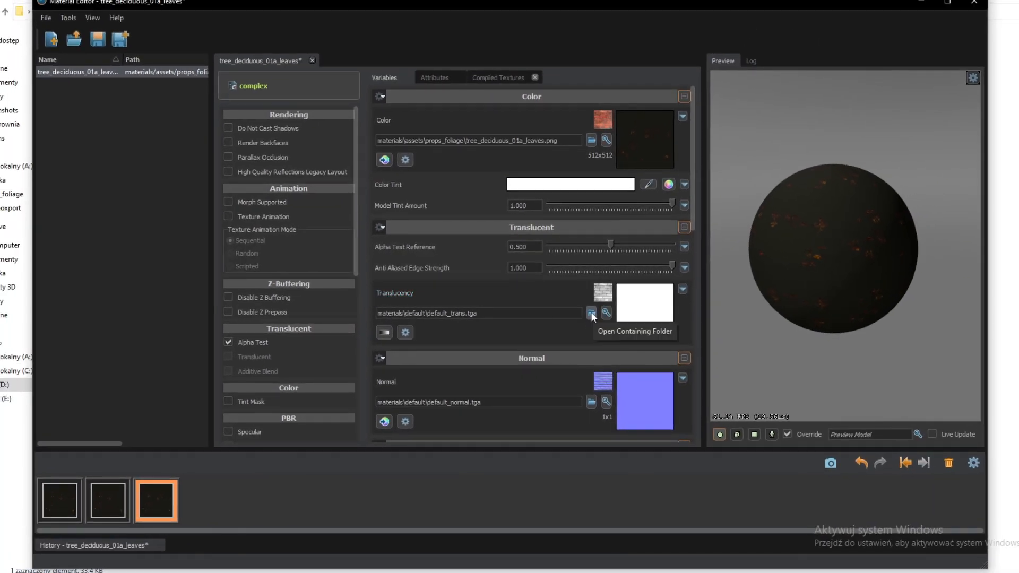
# Set the leaves material's Translucency texture to tree_deciduous_01a_leaves_t.png.
pyautogui.click(590, 313)
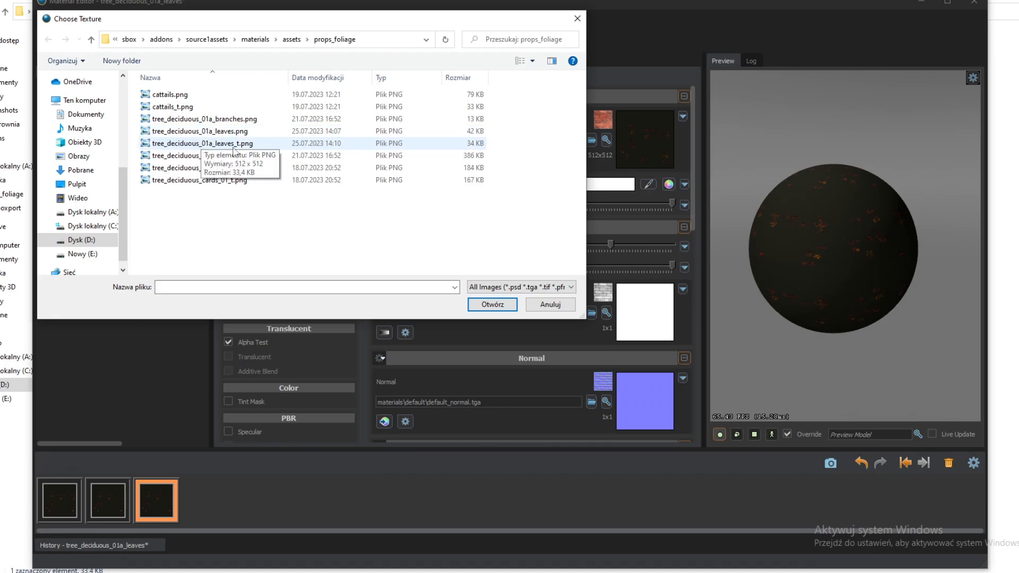
pyautogui.click(202, 143)
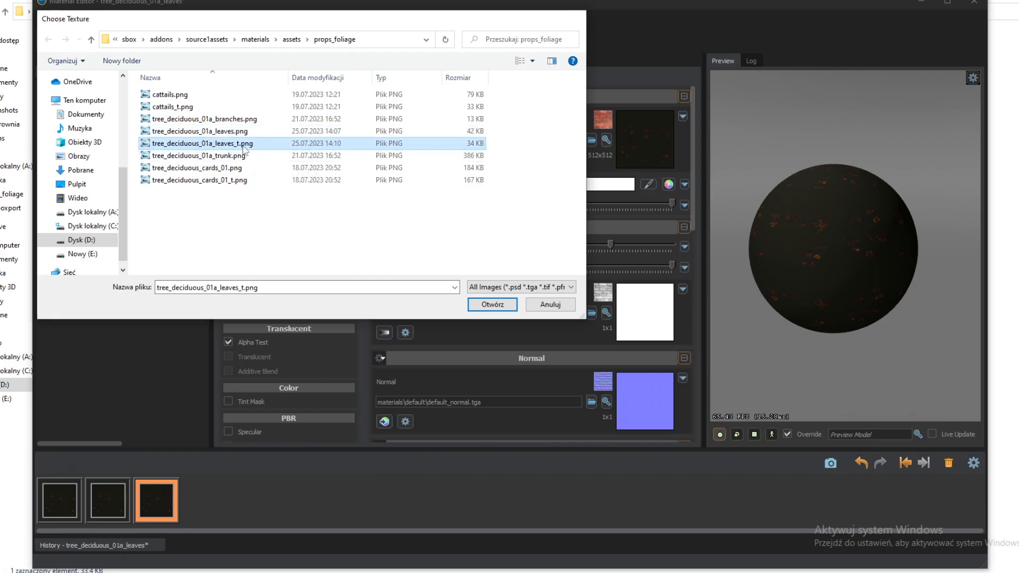
pyautogui.click(492, 304)
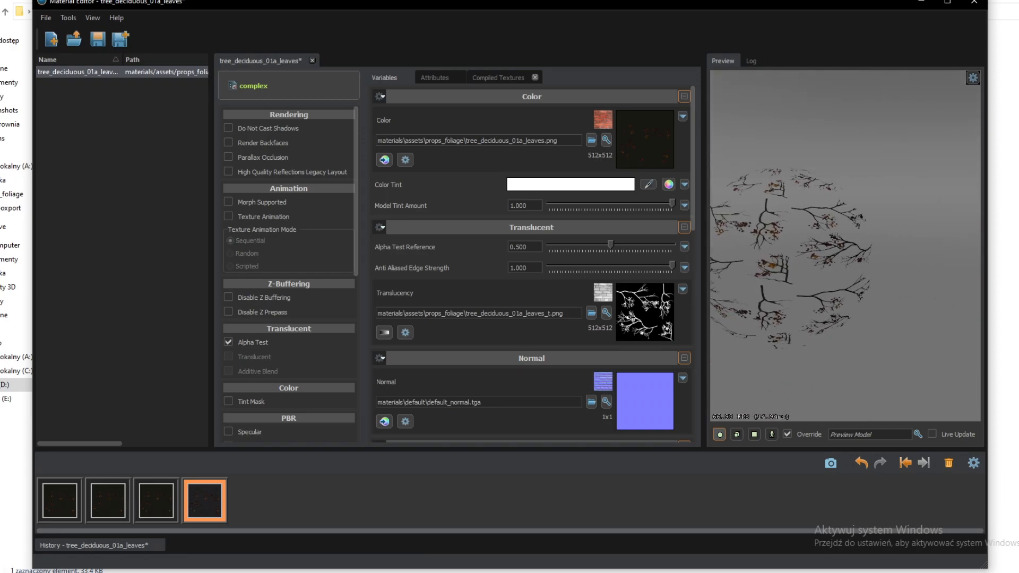
pyautogui.click(96, 38)
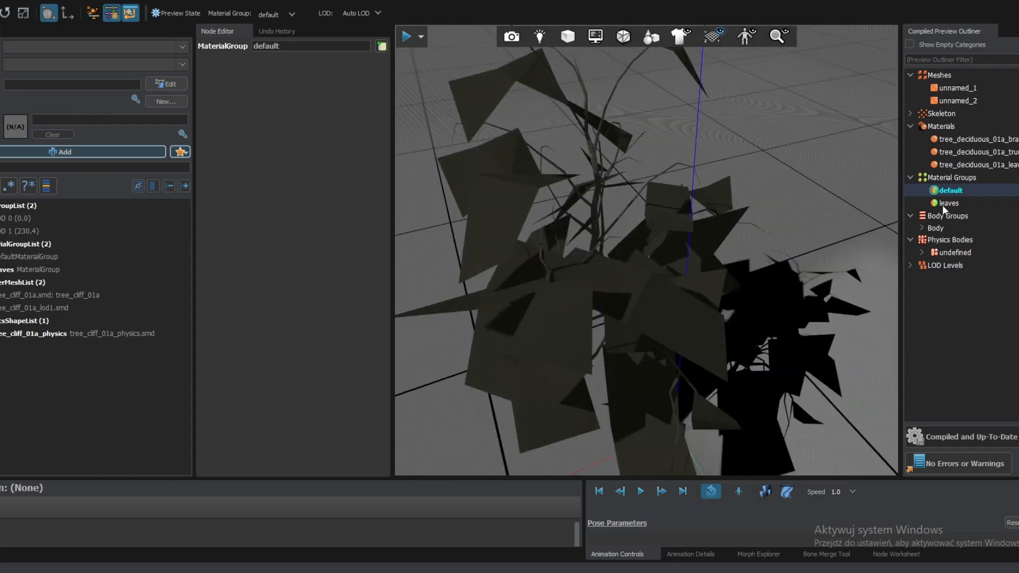
# Select the leaves entry under Material Groups in the Compiled Preview Outliner.
pyautogui.click(949, 203)
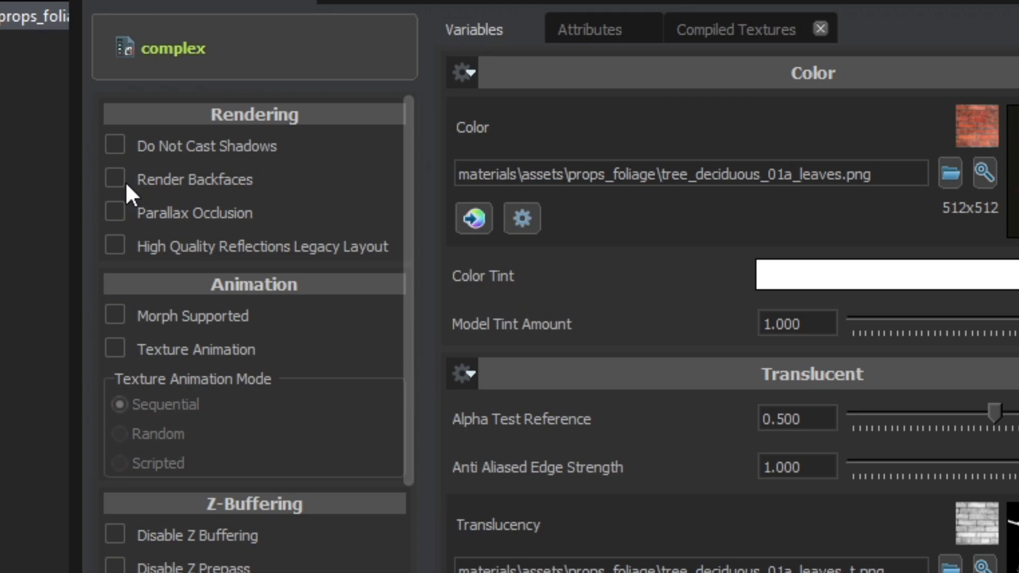
pyautogui.moveTo(261, 125)
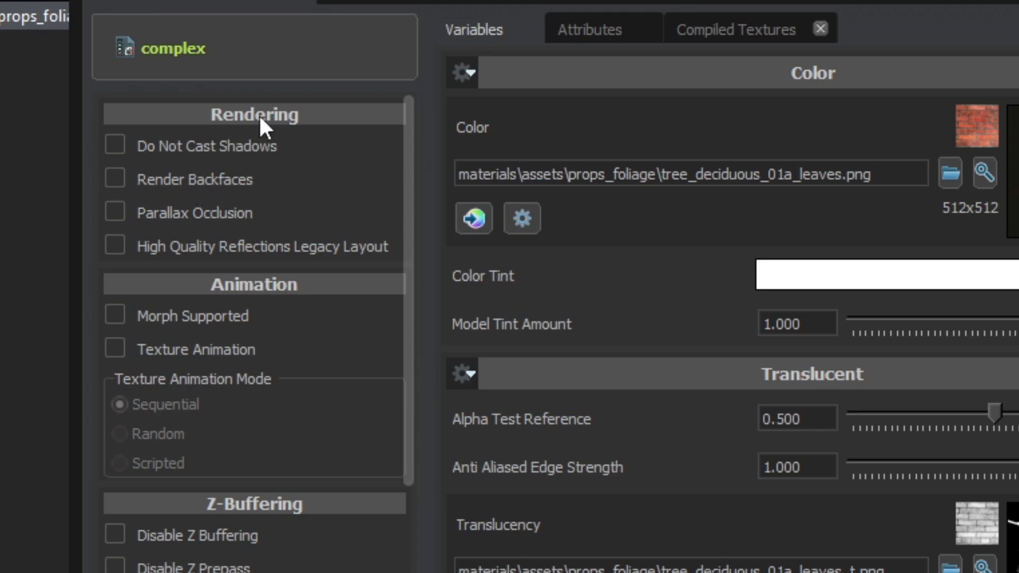
# Enable Render Backfaces in the leaves material's Rendering section.
pyautogui.click(115, 179)
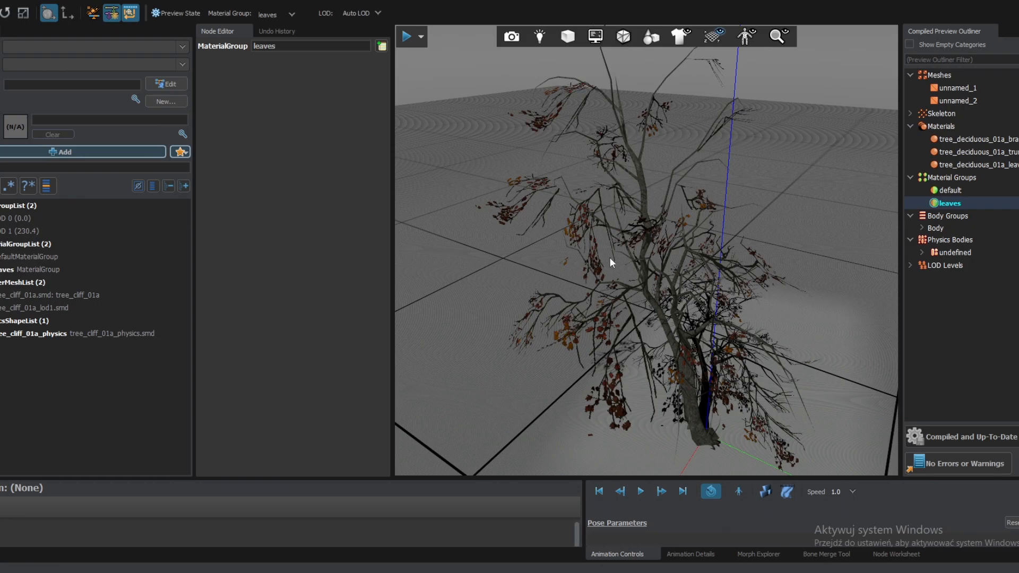
# Open the branches .vmat from the Assets Browser and enable Alpha Test and Render Backfaces.
pyautogui.click(950, 191)
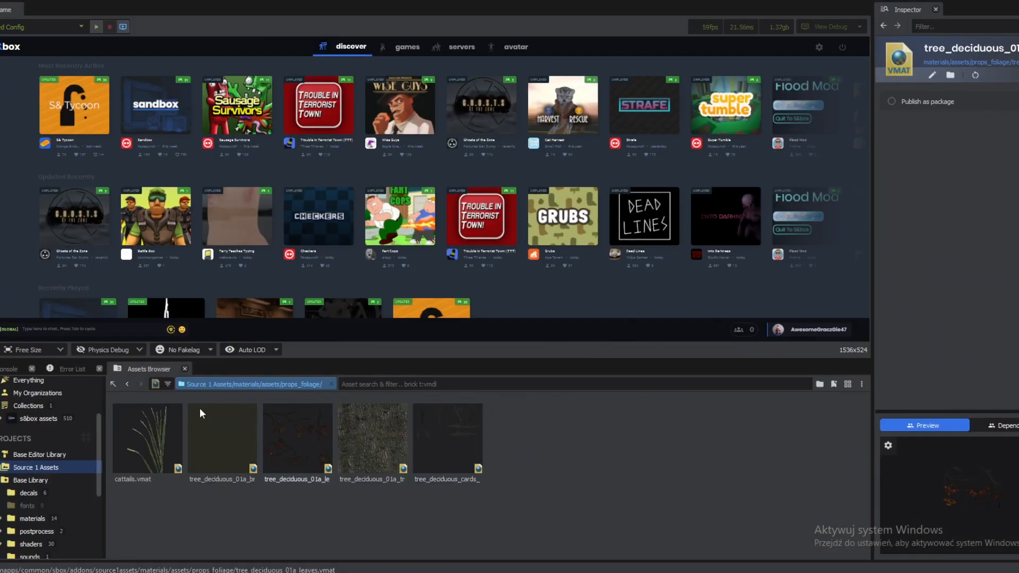
pyautogui.rightClick(222, 435)
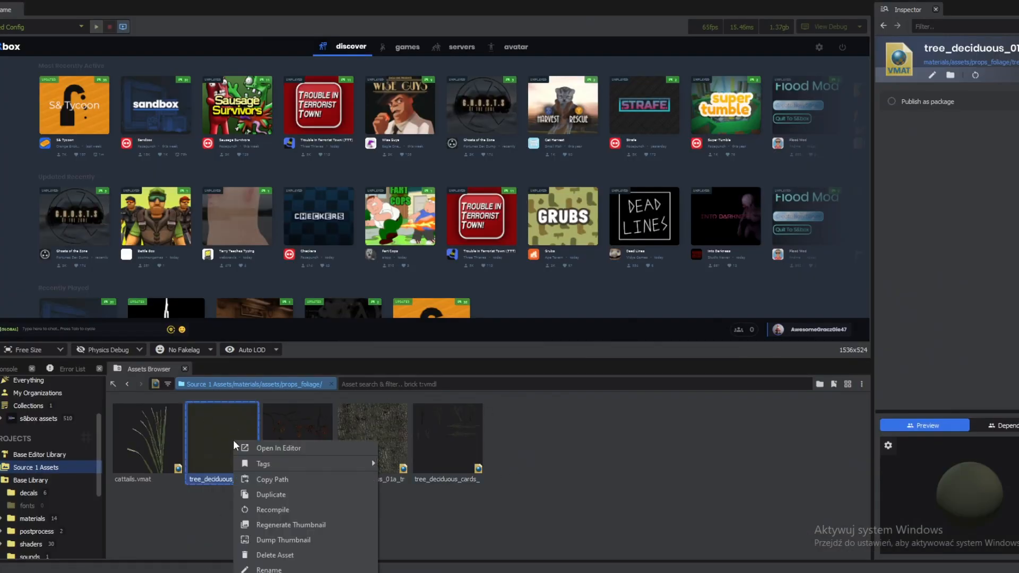
pyautogui.click(278, 448)
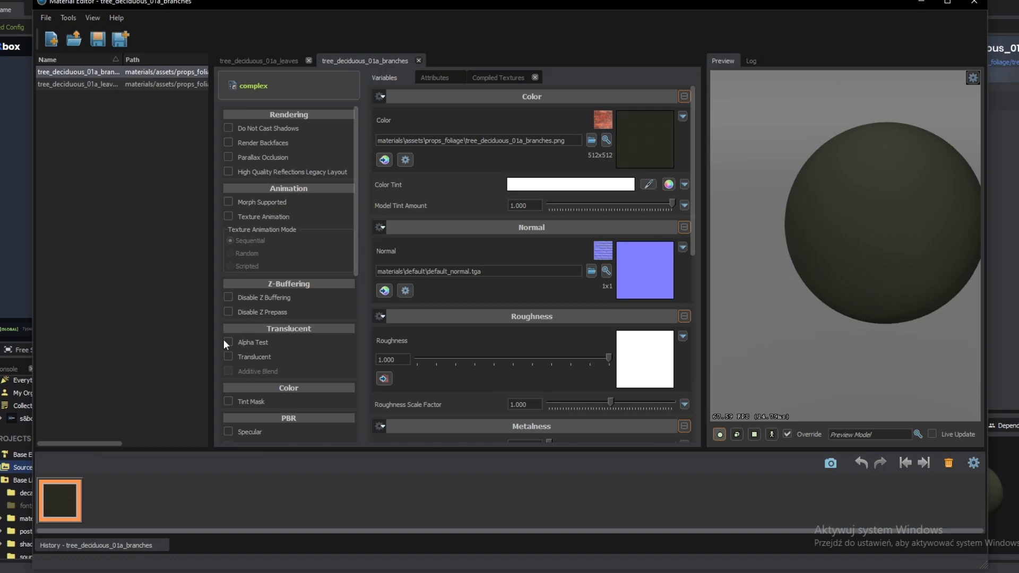
pyautogui.click(229, 342)
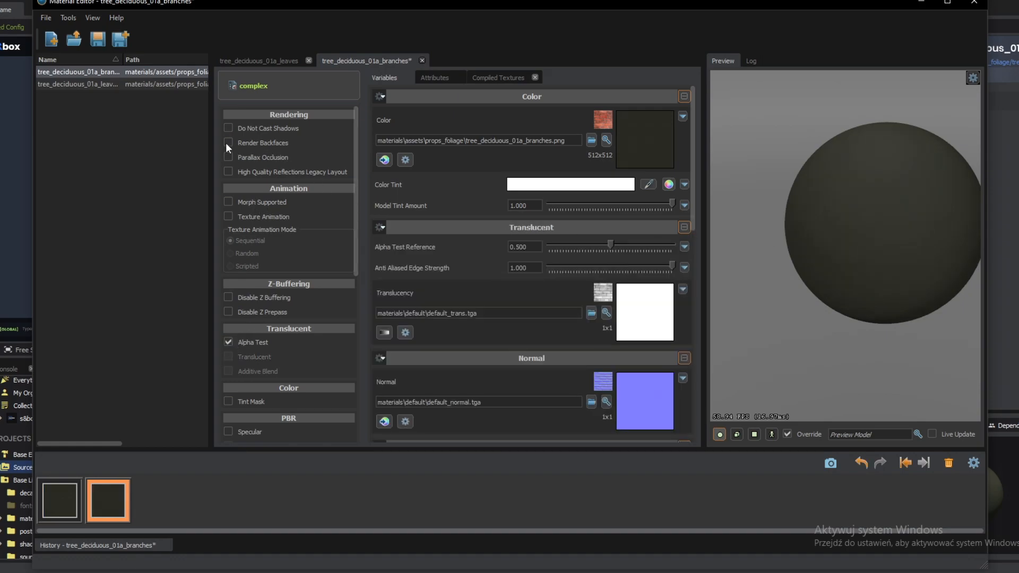
pyautogui.click(228, 143)
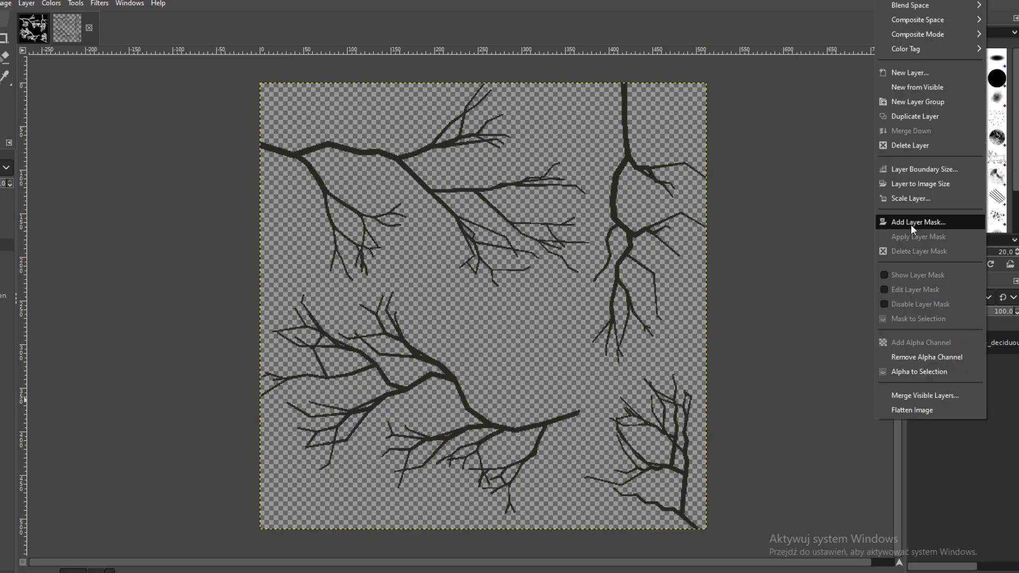
# Add an alpha-channel mask, then overwrite tree_deciduous_01a_branches.png as 8-bit RGB.
pyautogui.click(917, 222)
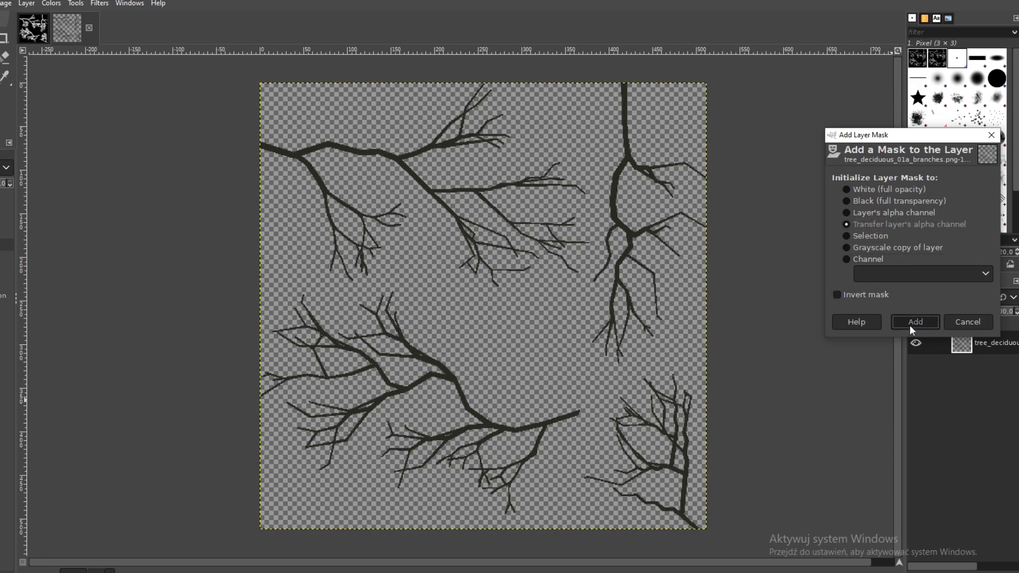
pyautogui.click(913, 322)
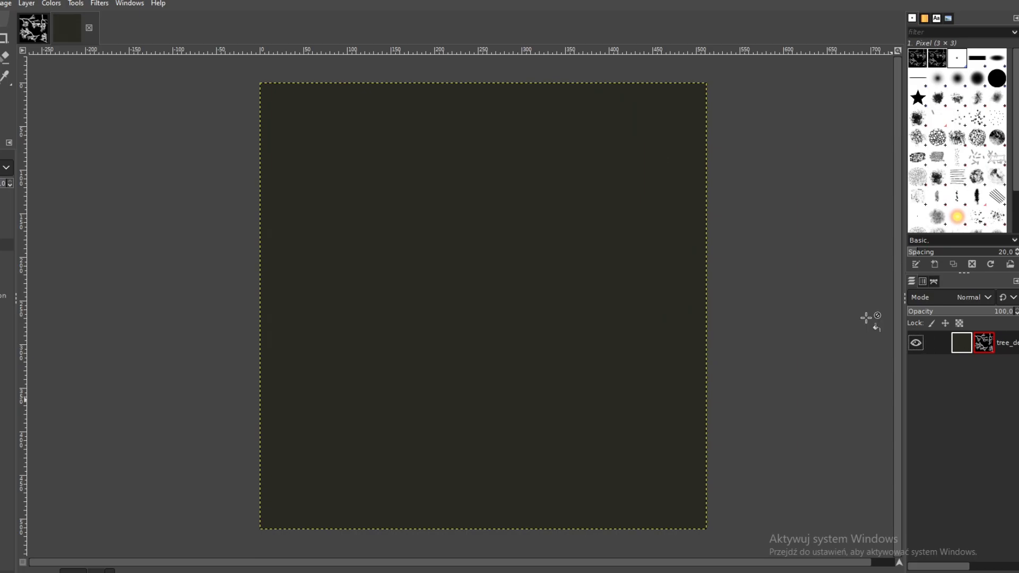
pyautogui.click(6, 3)
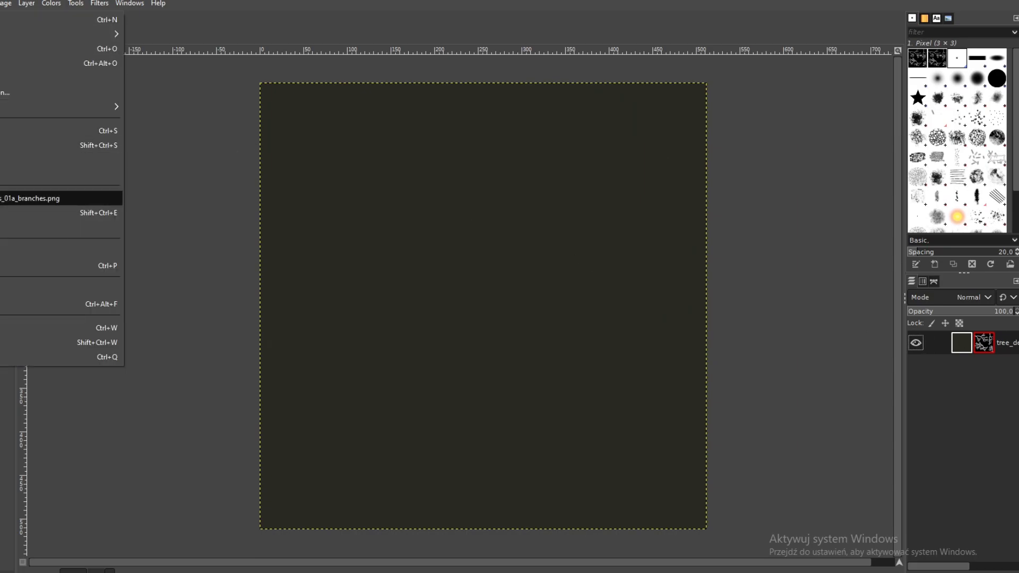
pyautogui.click(30, 197)
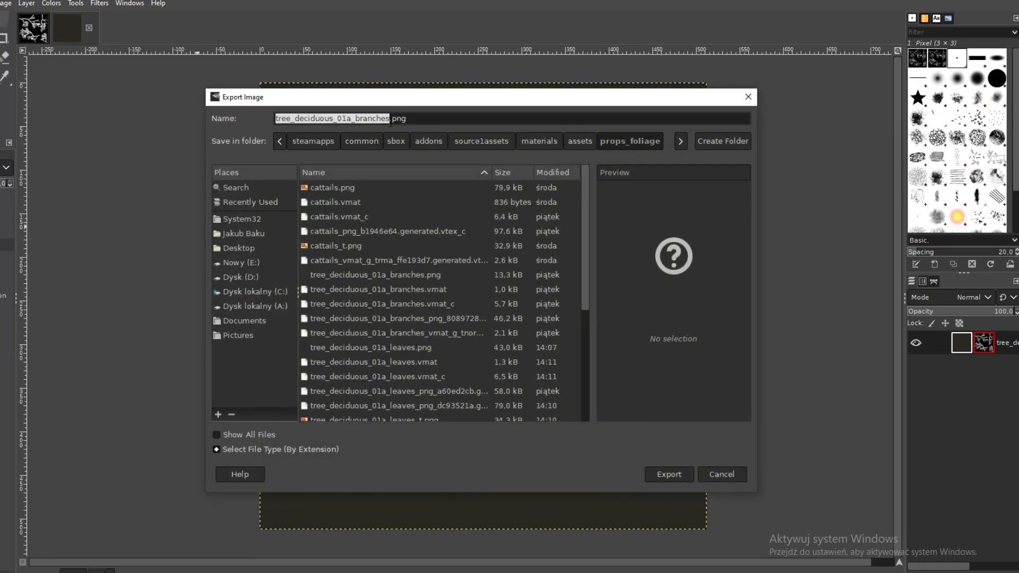
pyautogui.click(667, 474)
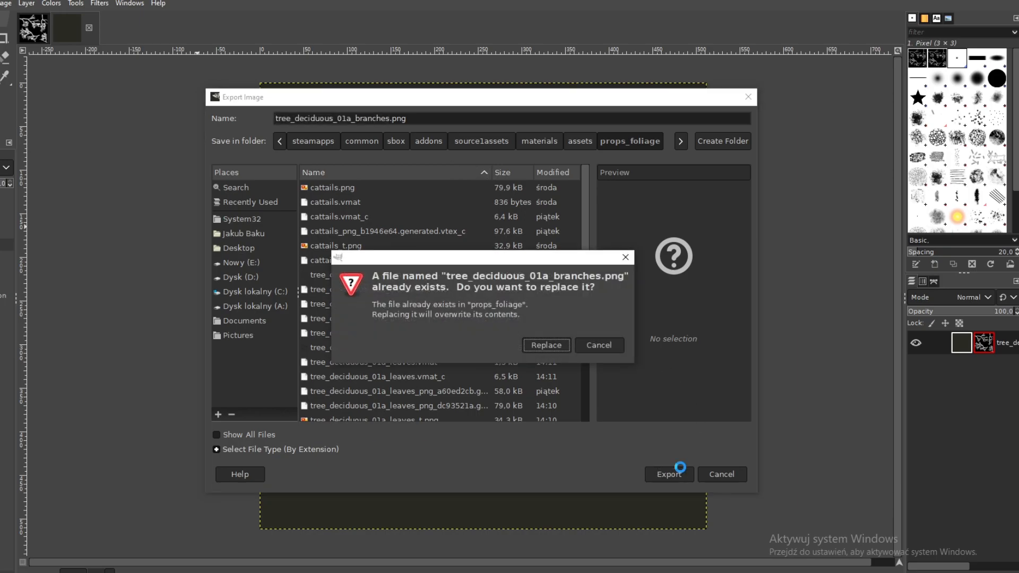
pyautogui.click(545, 345)
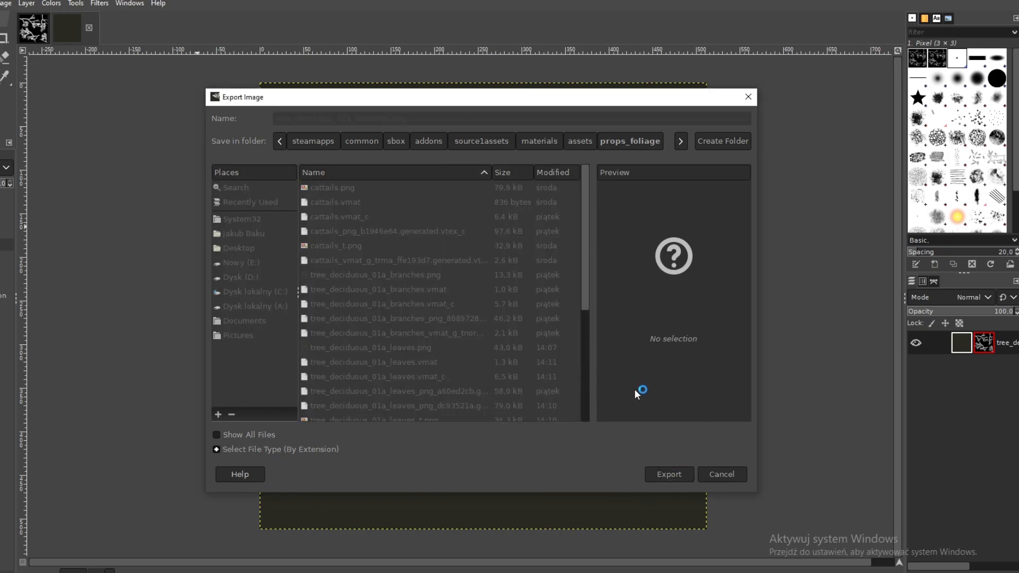
pyautogui.click(466, 309)
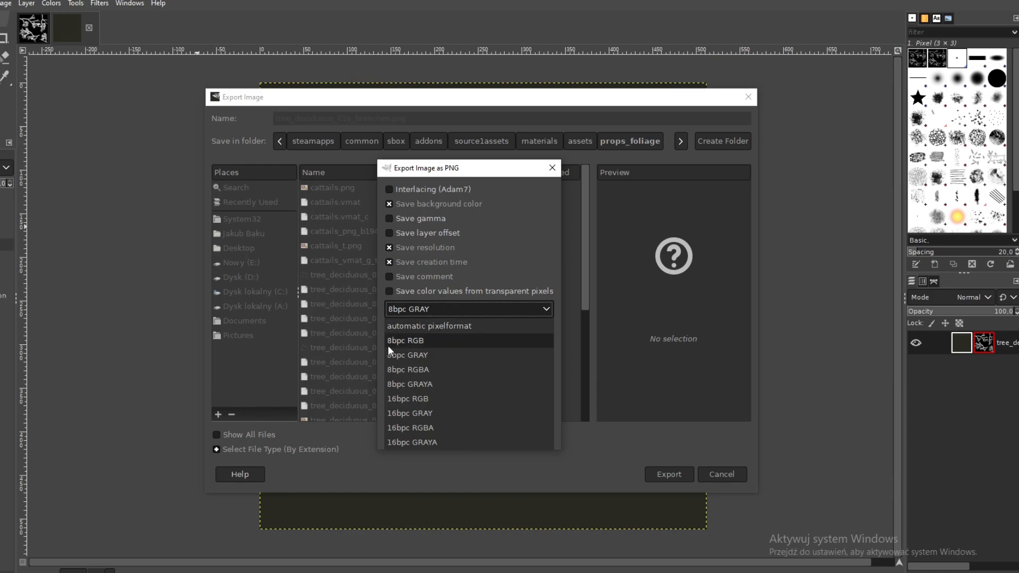
pyautogui.moveTo(415, 350)
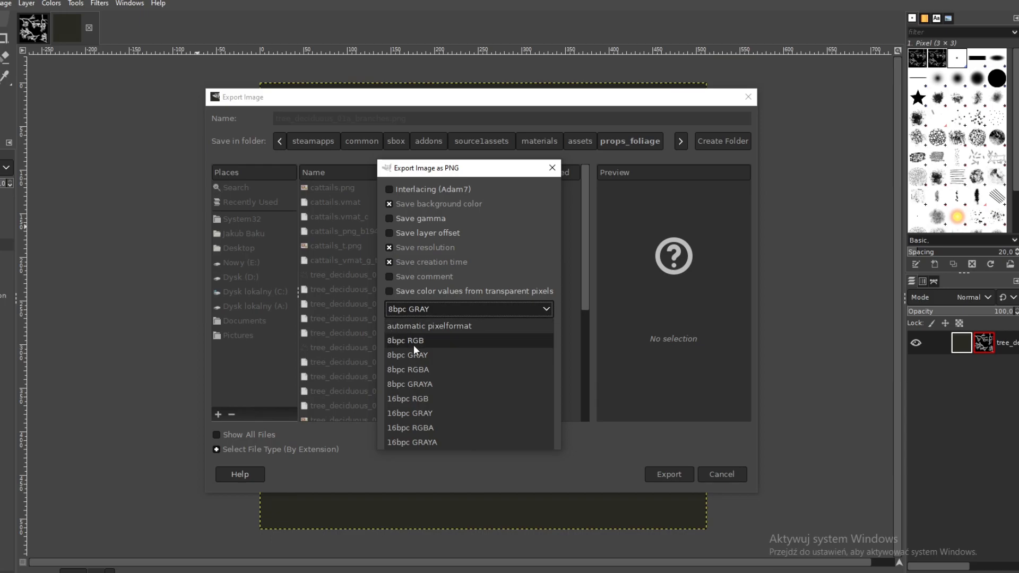
pyautogui.click(404, 341)
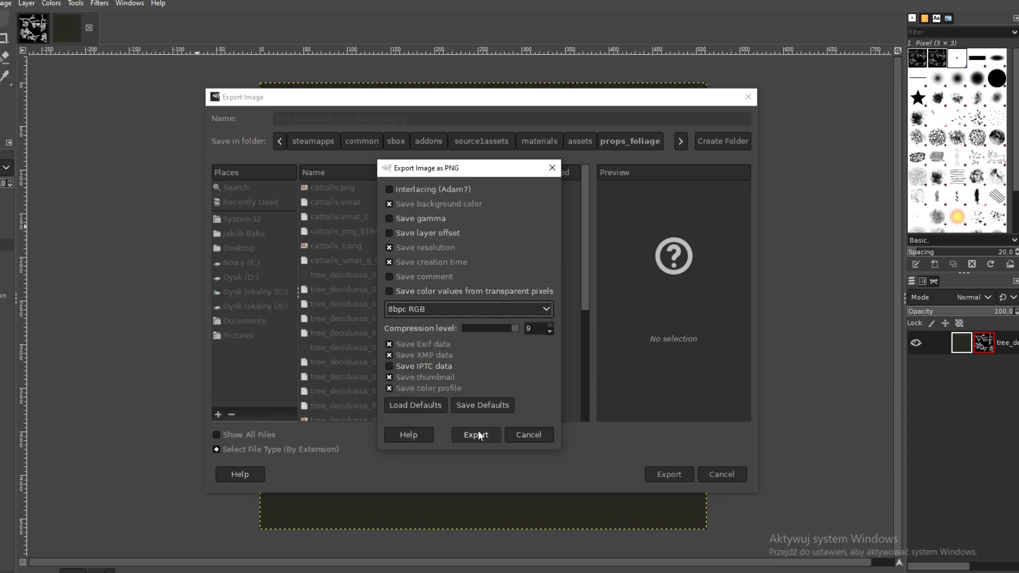
pyautogui.click(475, 434)
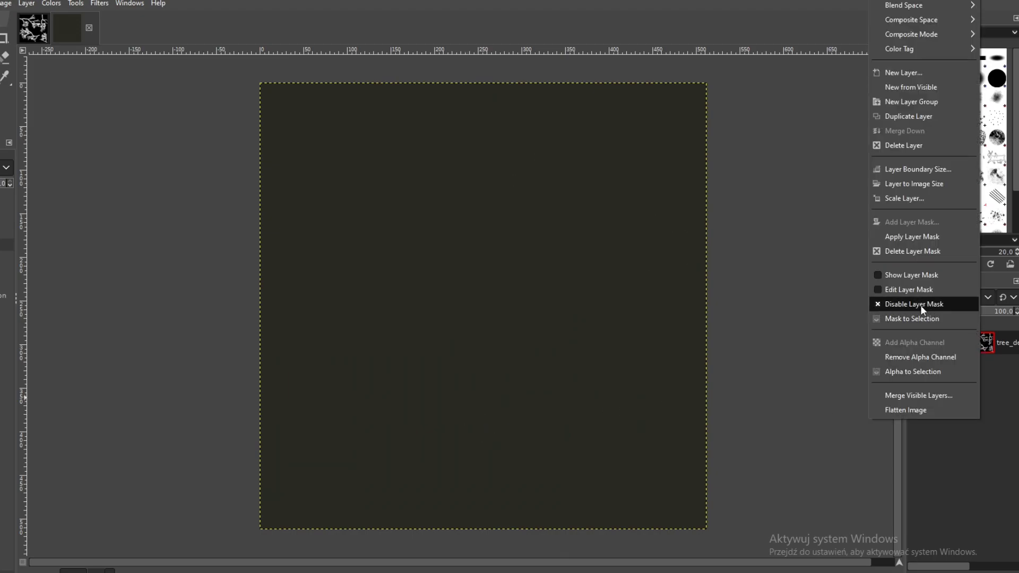
# Re-enable the branches layer mask and paste a copy of it as a new layer.
pyautogui.click(914, 303)
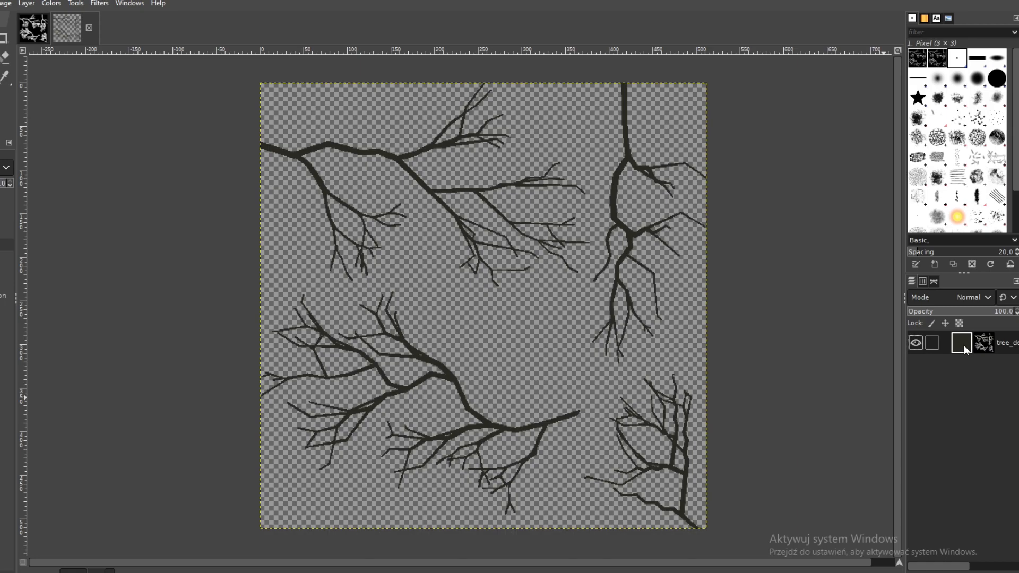
pyautogui.click(983, 342)
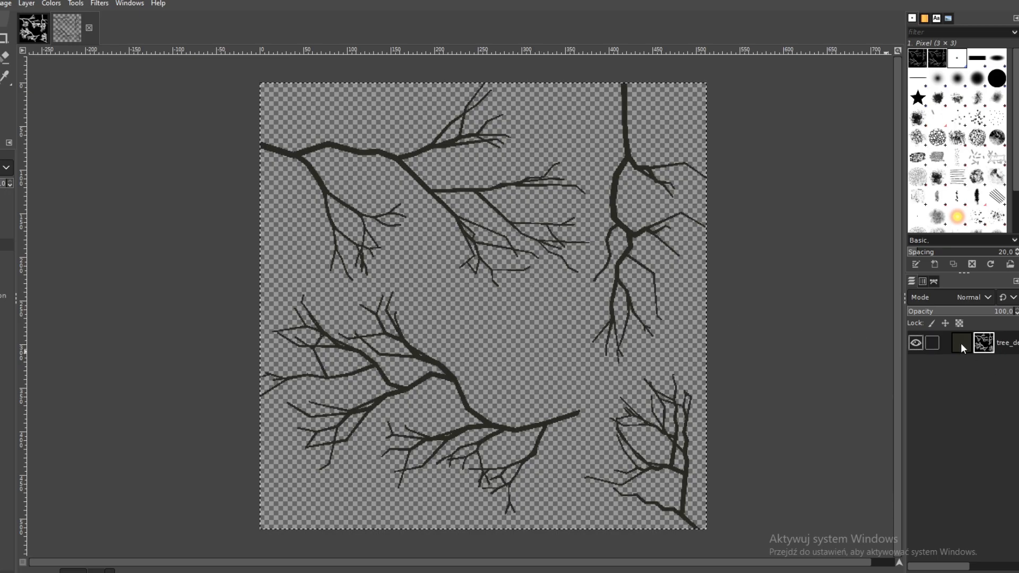
pyautogui.click(960, 342)
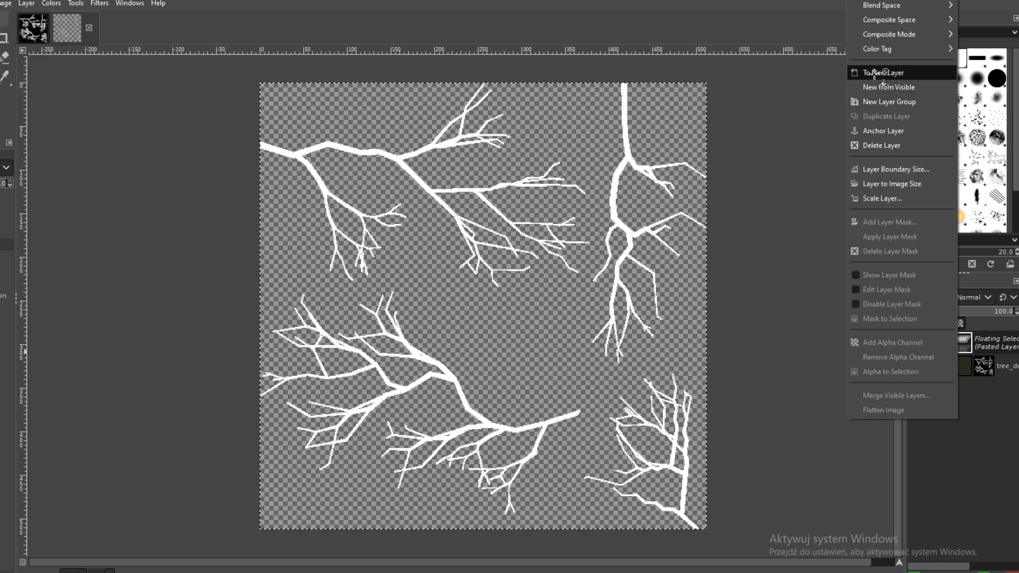
pyautogui.click(880, 72)
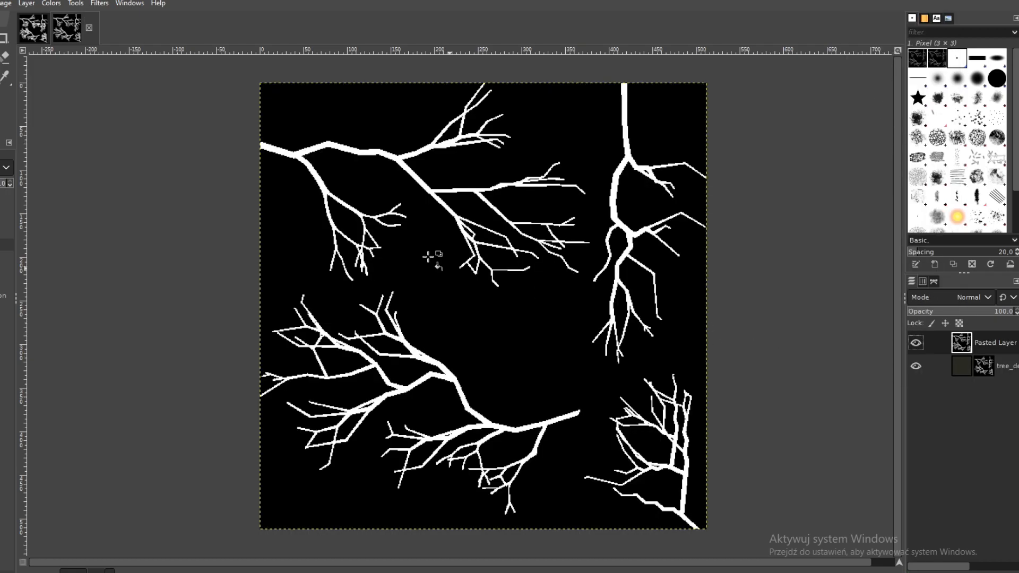
# Export the mask layer as 8-bit grayscale tree_deciduous_01a_branches_t.png.
pyautogui.click(6, 3)
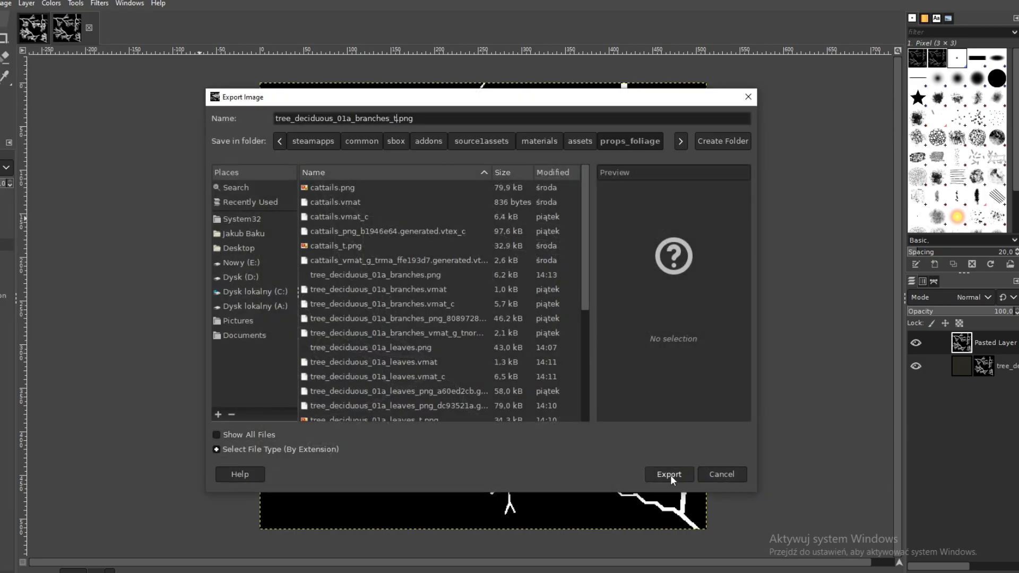
pyautogui.click(667, 474)
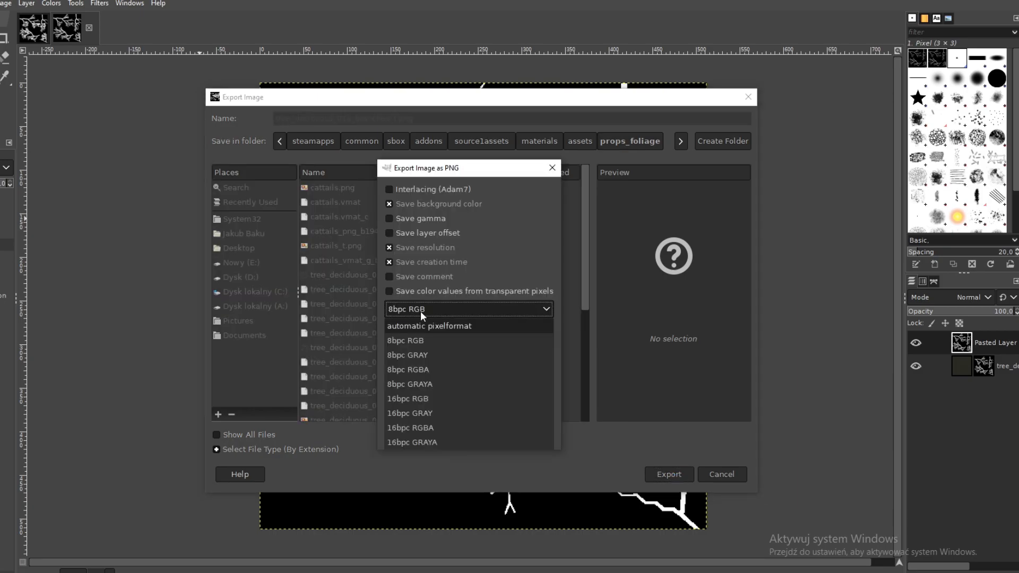
pyautogui.moveTo(405, 357)
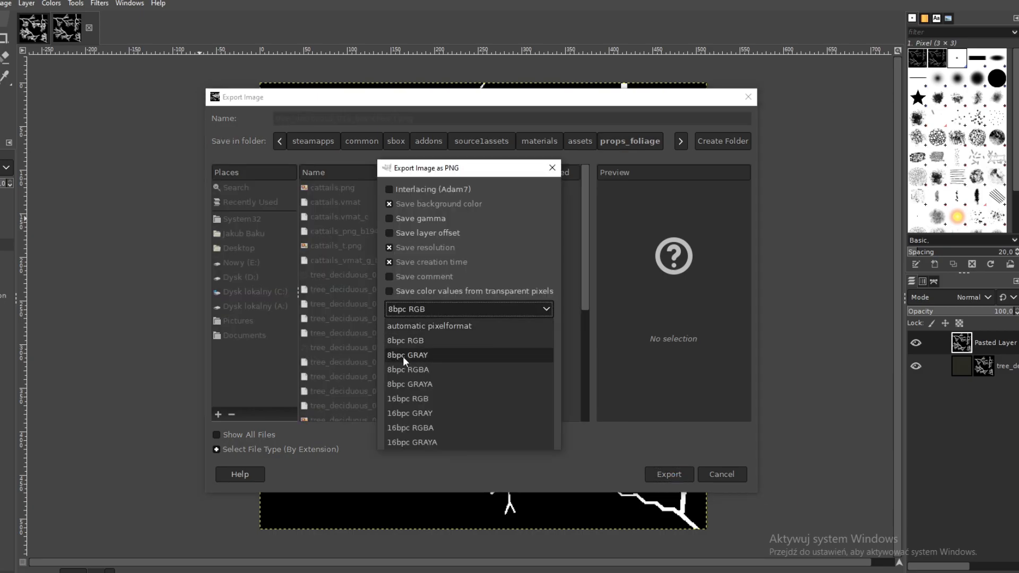
pyautogui.click(408, 355)
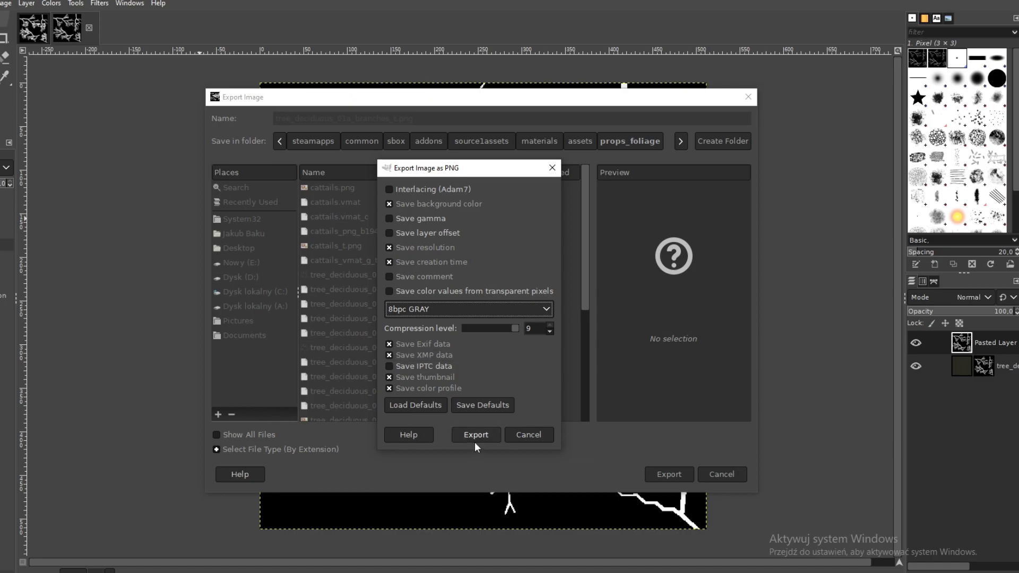
pyautogui.click(475, 434)
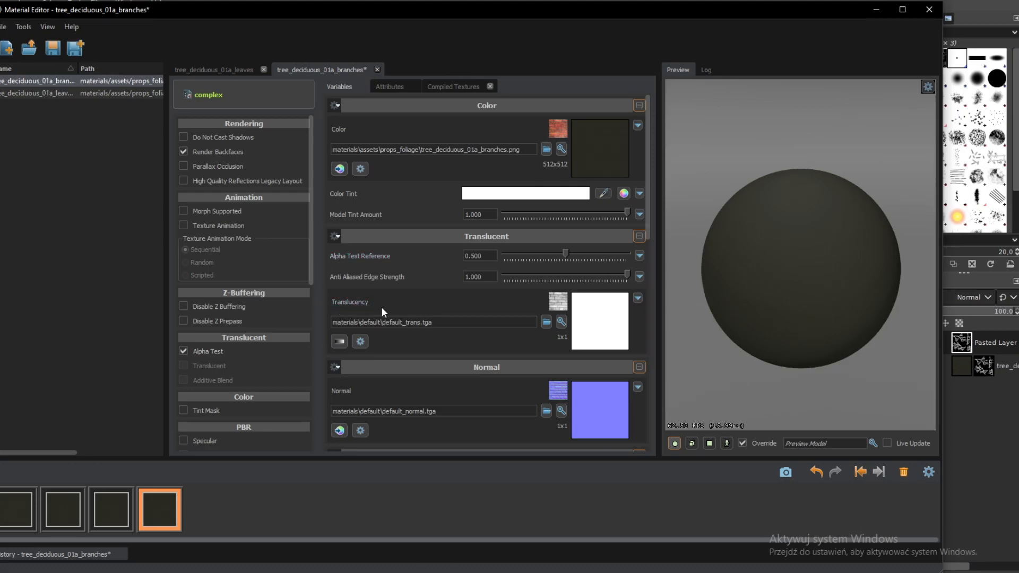
# Load tree_deciduous_01a_branches_t.png as the branches Translucency texture via the All Images filter.
pyautogui.click(545, 322)
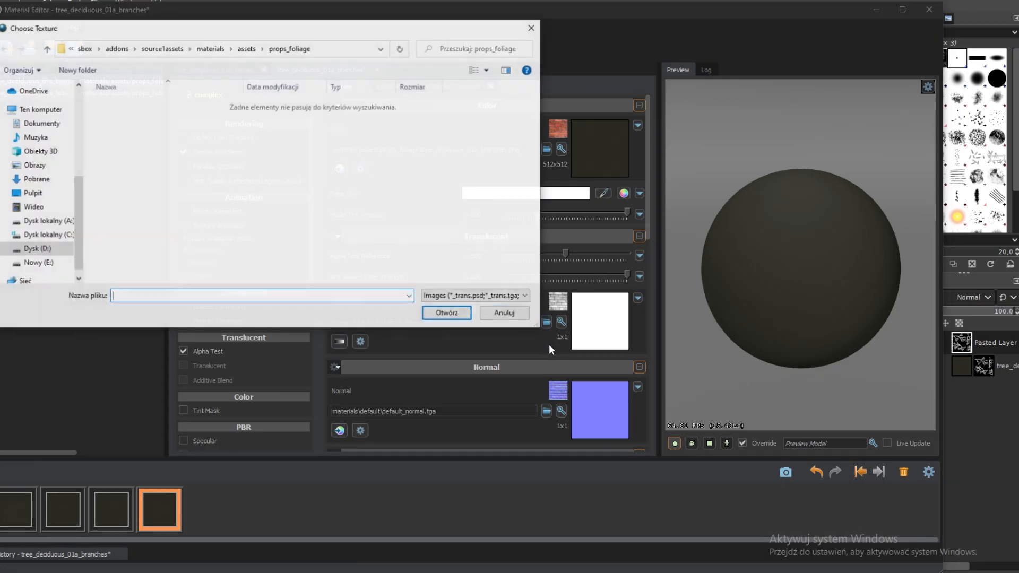
pyautogui.click(474, 295)
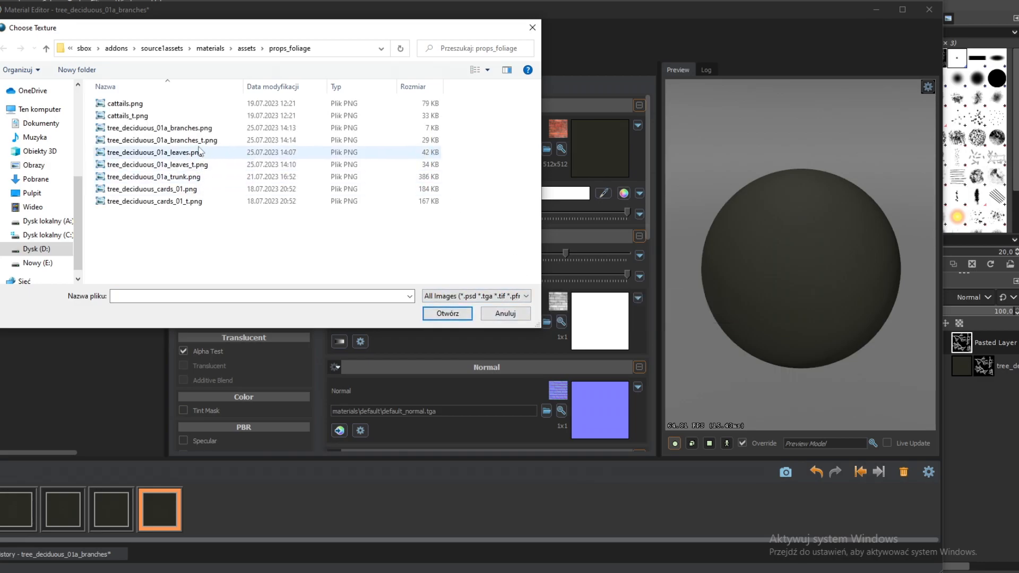
pyautogui.click(447, 313)
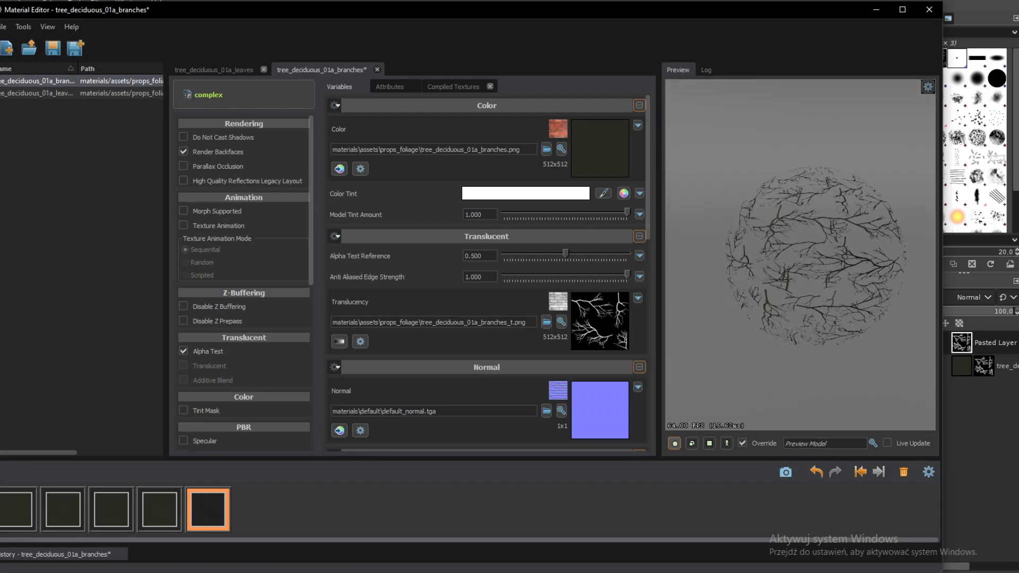
pyautogui.click(52, 49)
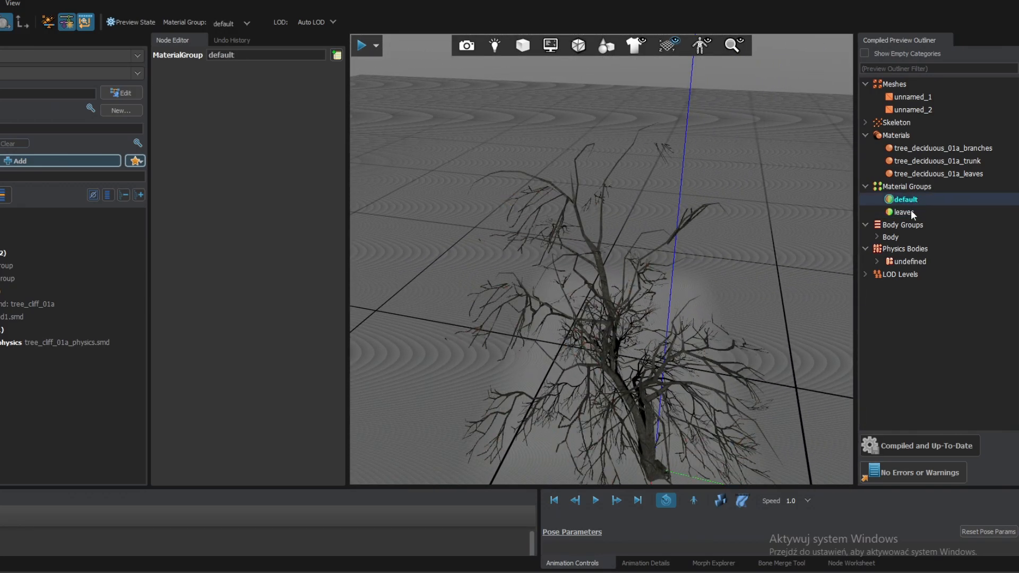
# Switch the Model Editor preview to the 'leaves' material group.
pyautogui.click(903, 211)
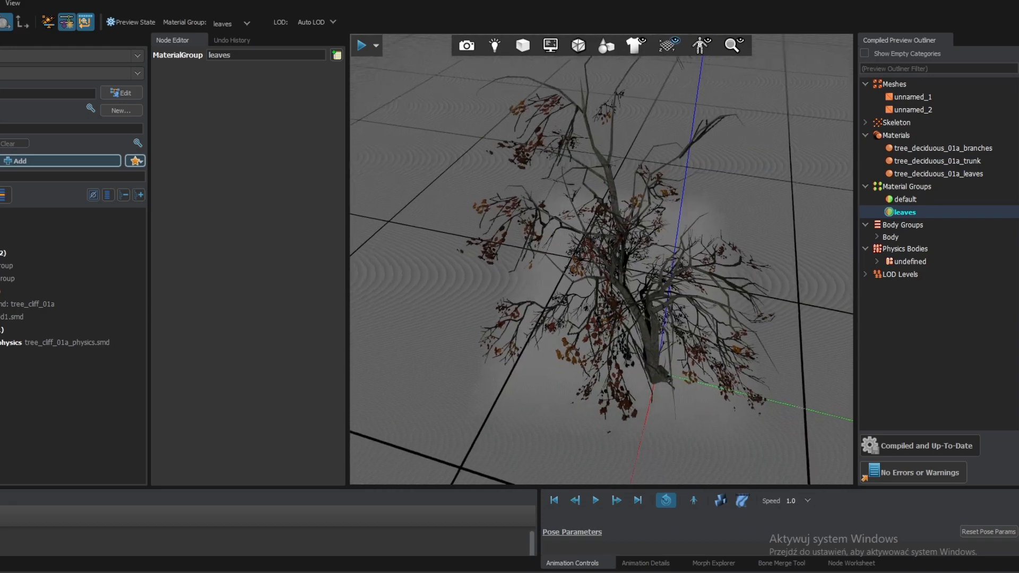